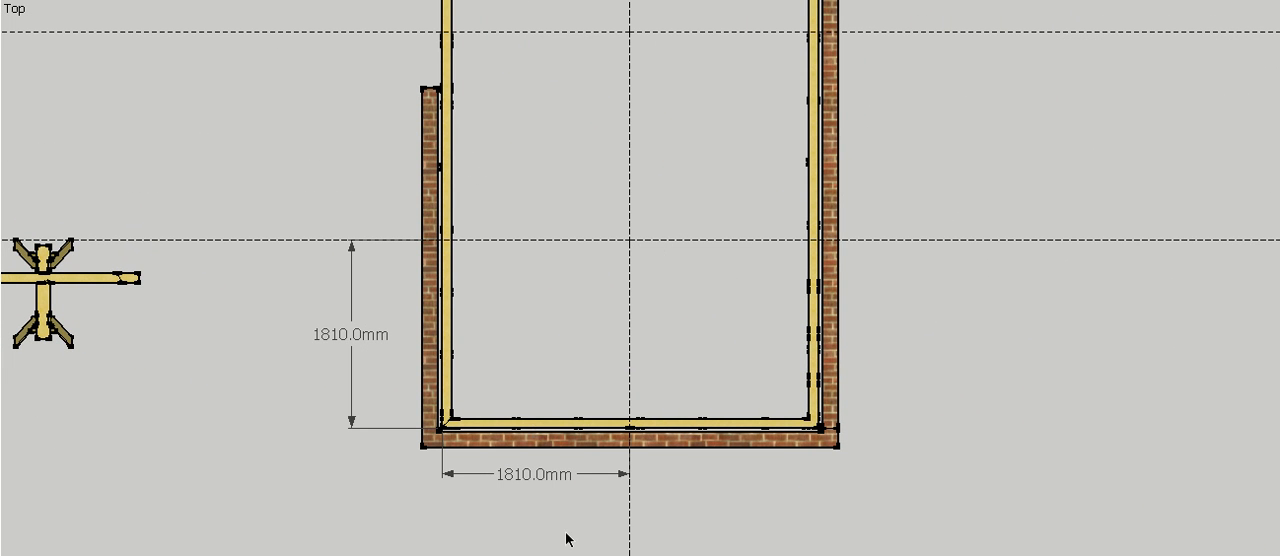
pyautogui.moveTo(458, 487)
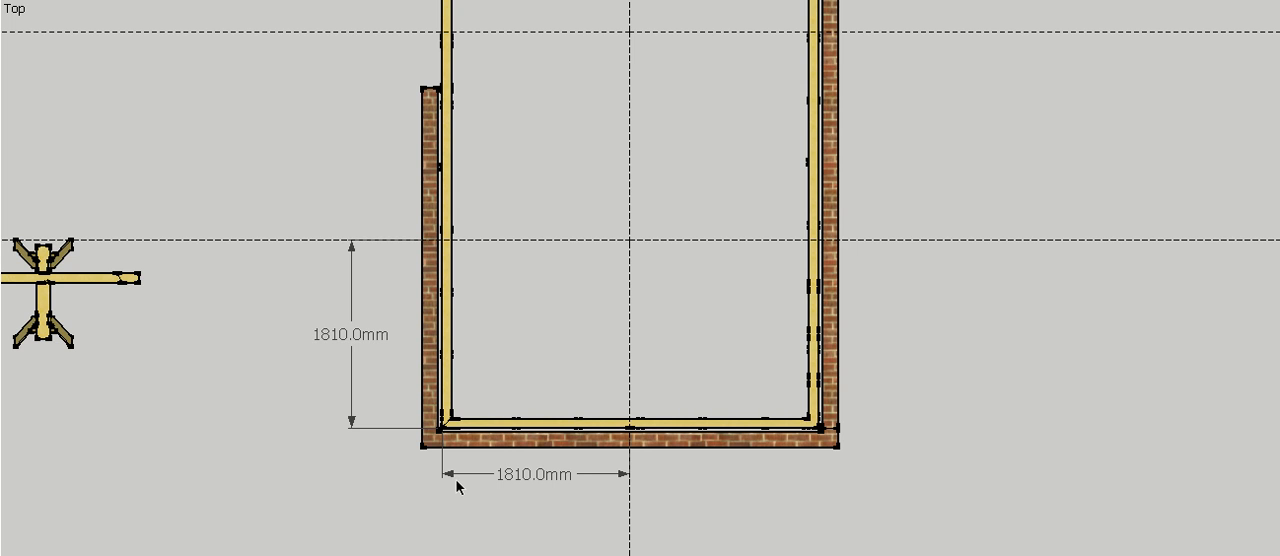
pyautogui.moveTo(585, 290)
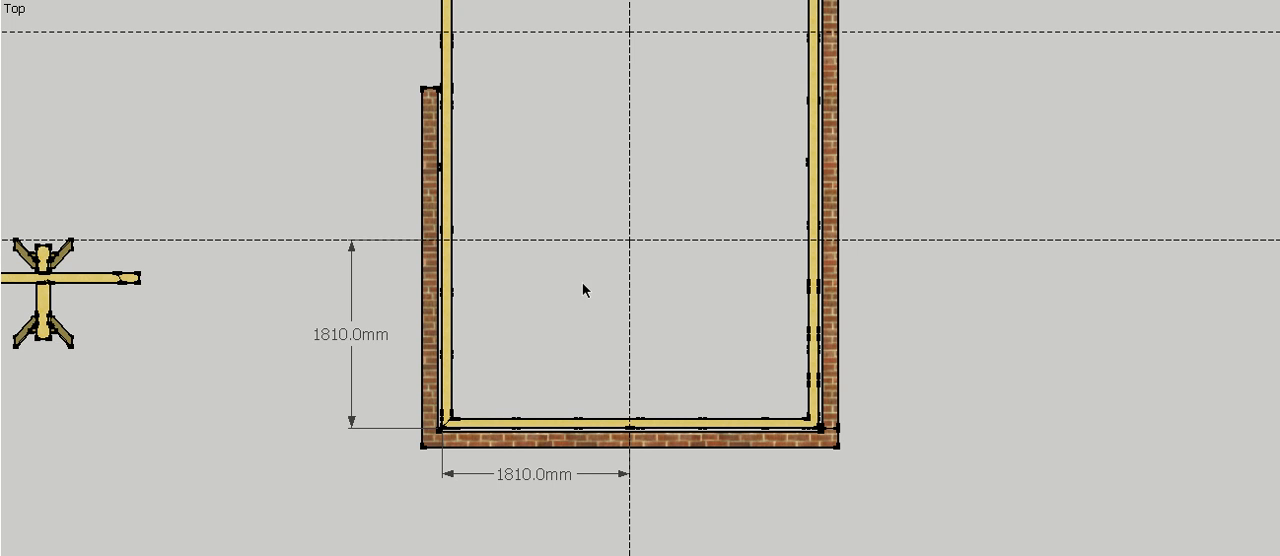
pyautogui.moveTo(545, 245)
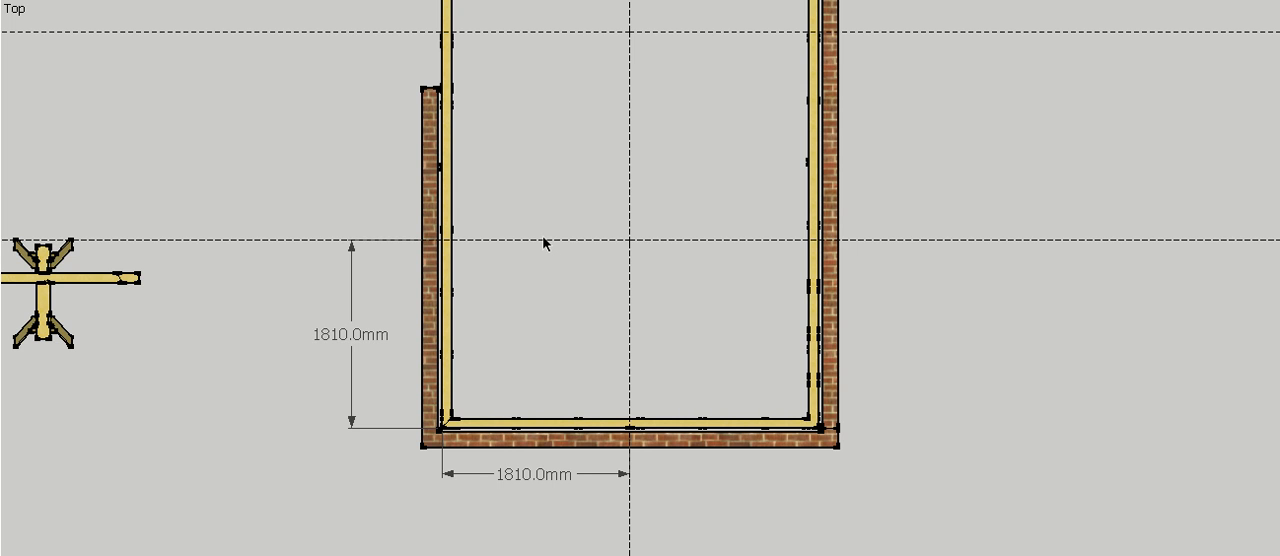
pyautogui.moveTo(533, 255)
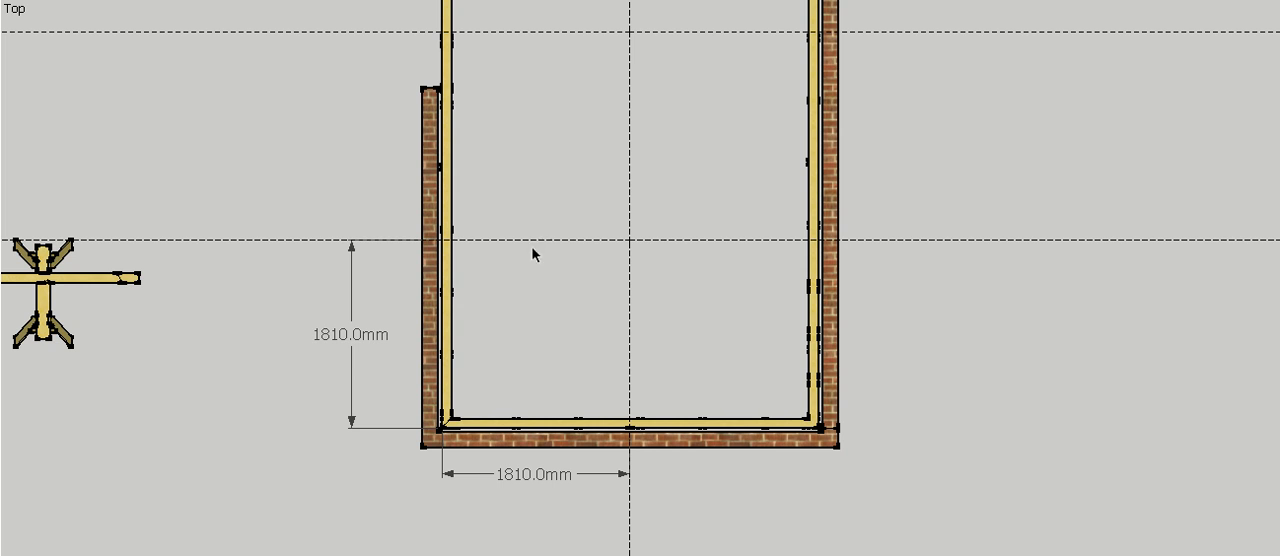
pyautogui.moveTo(500, 491)
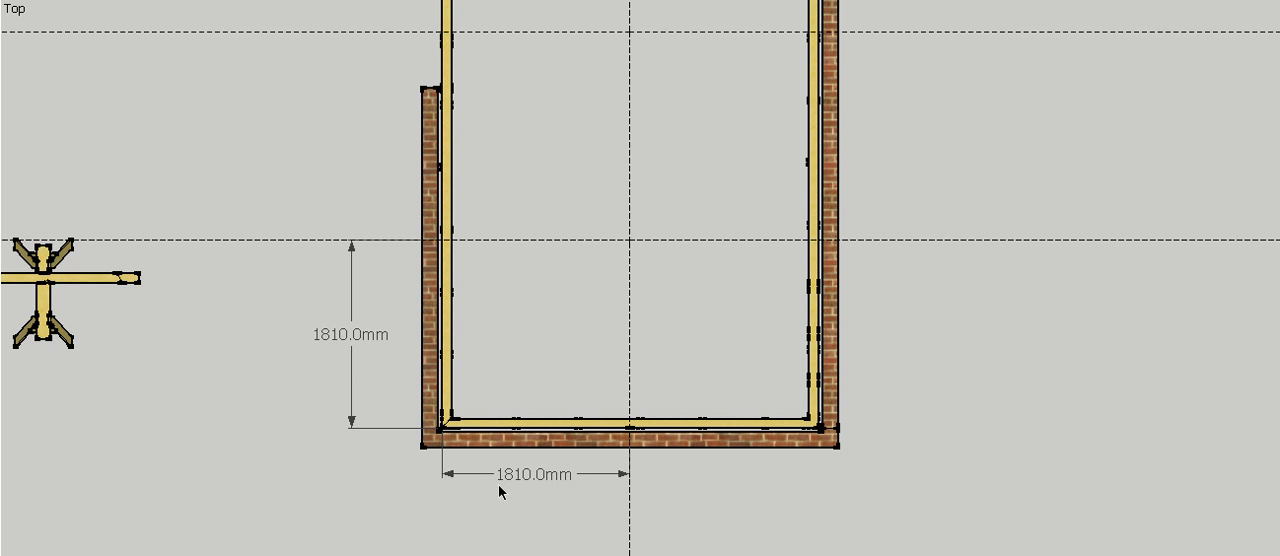
pyautogui.moveTo(616, 497)
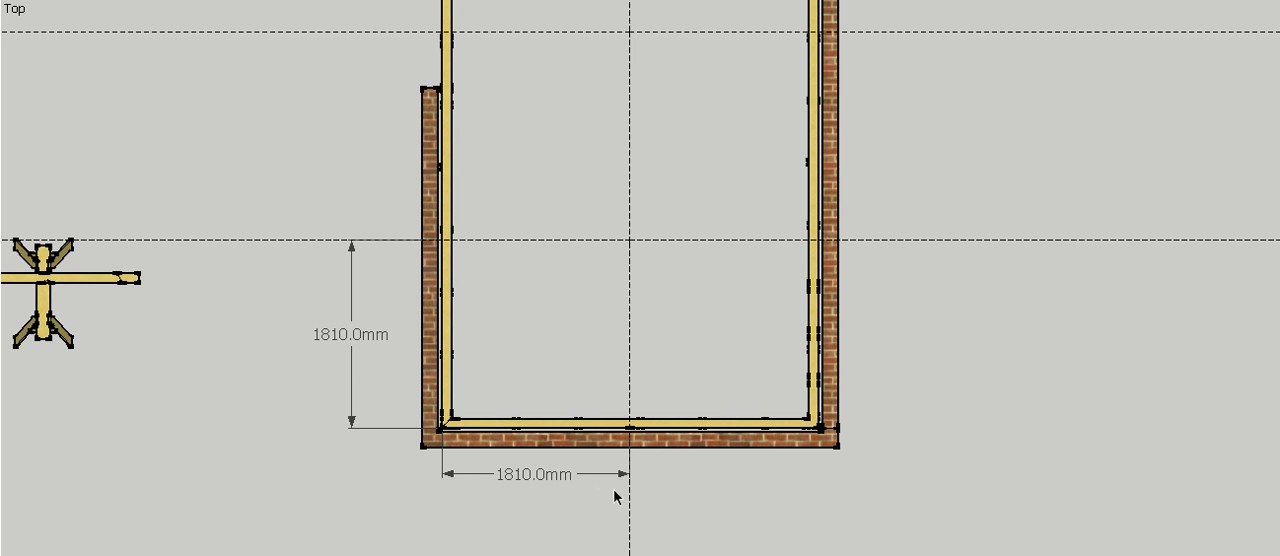
pyautogui.moveTo(474, 491)
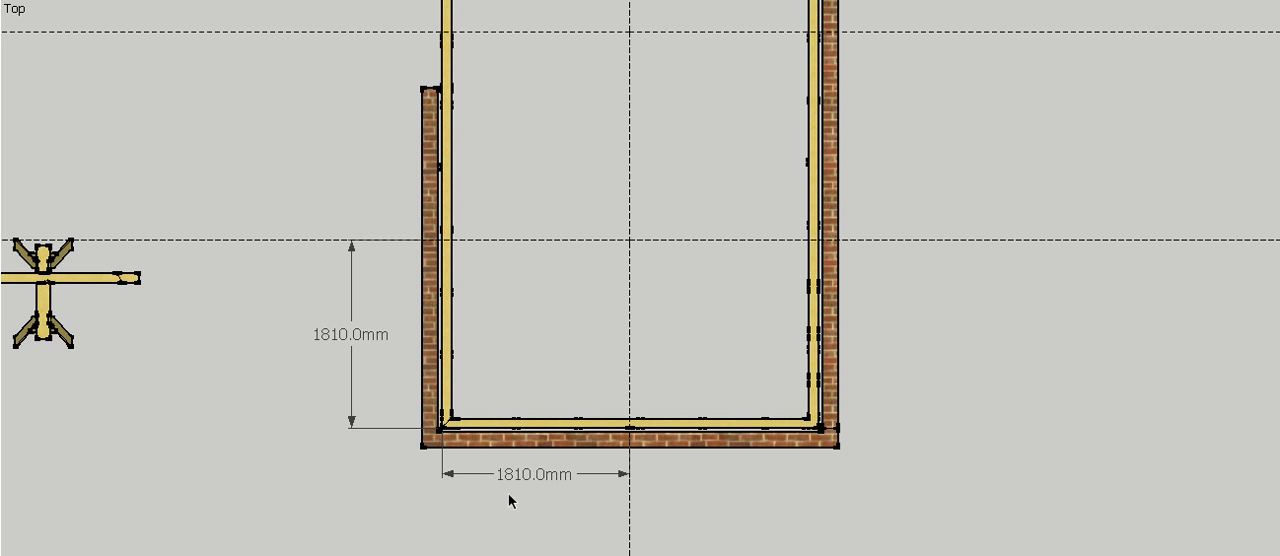
pyautogui.moveTo(445, 434)
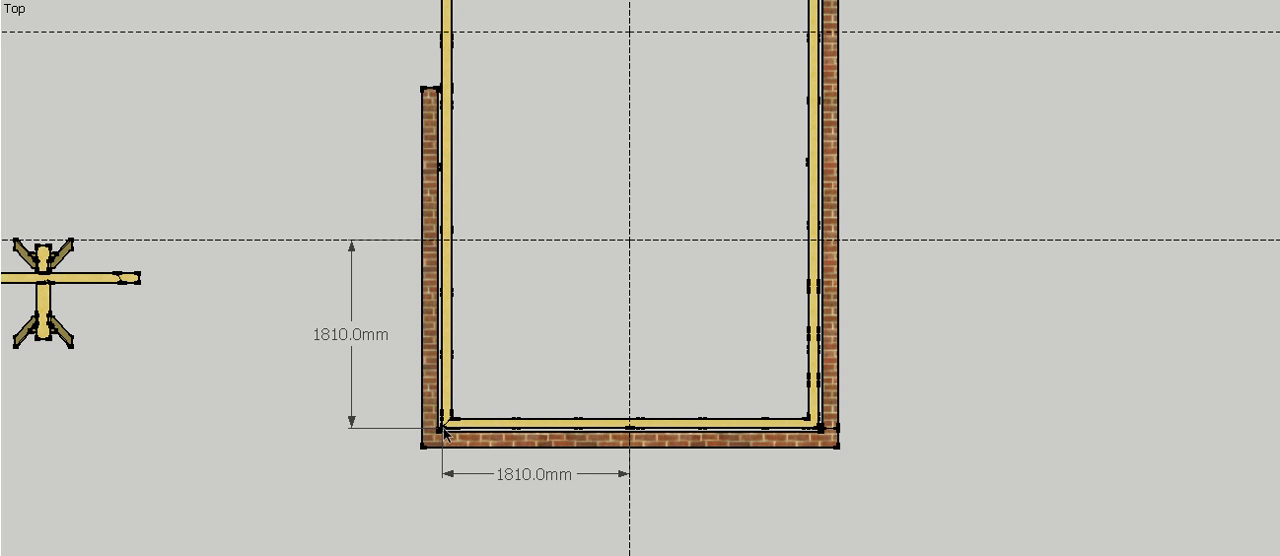
pyautogui.moveTo(452, 247)
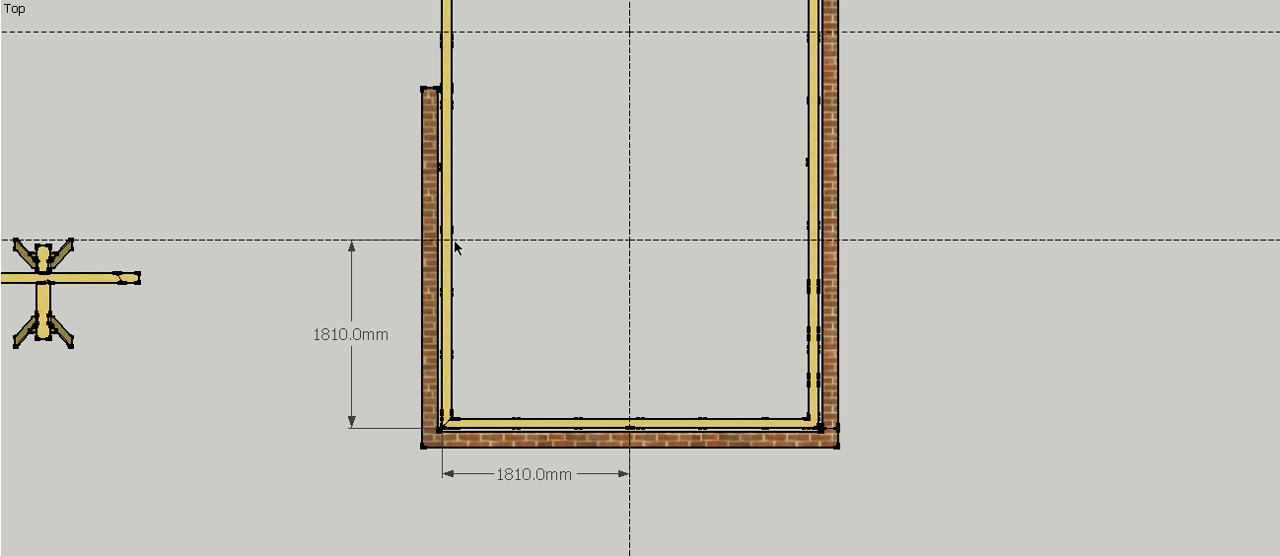
pyautogui.moveTo(470, 243)
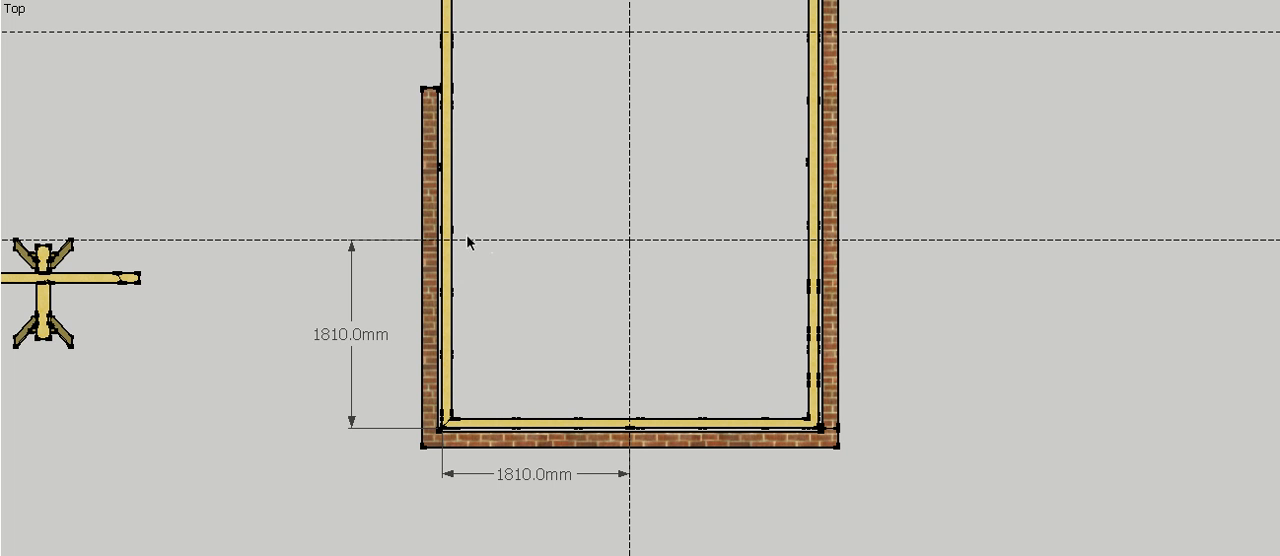
pyautogui.moveTo(290, 2)
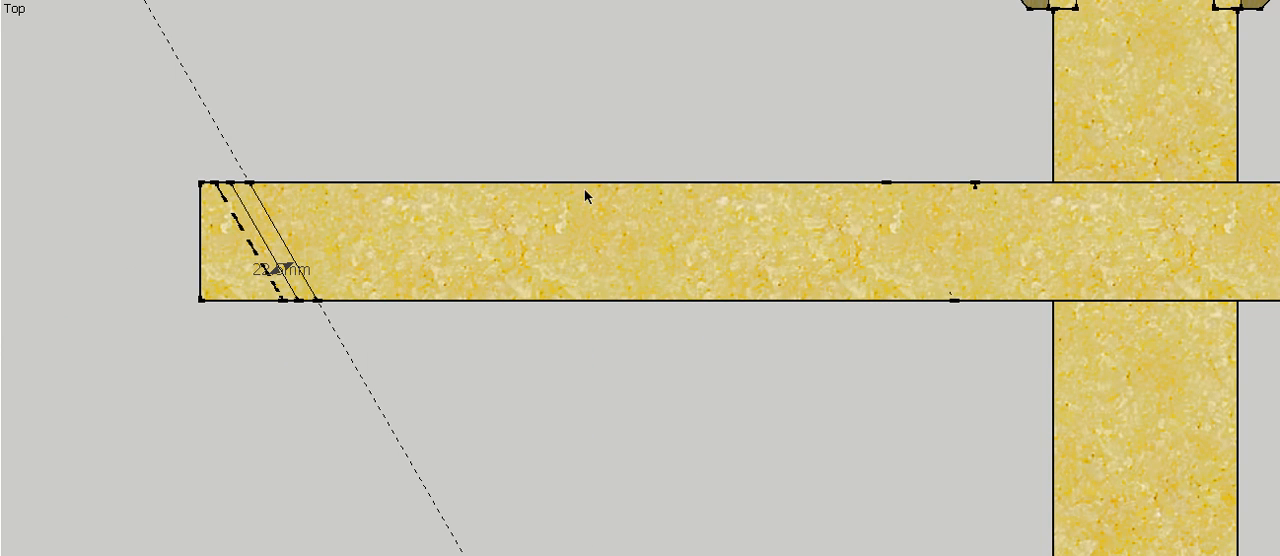
pyautogui.moveTo(252, 238)
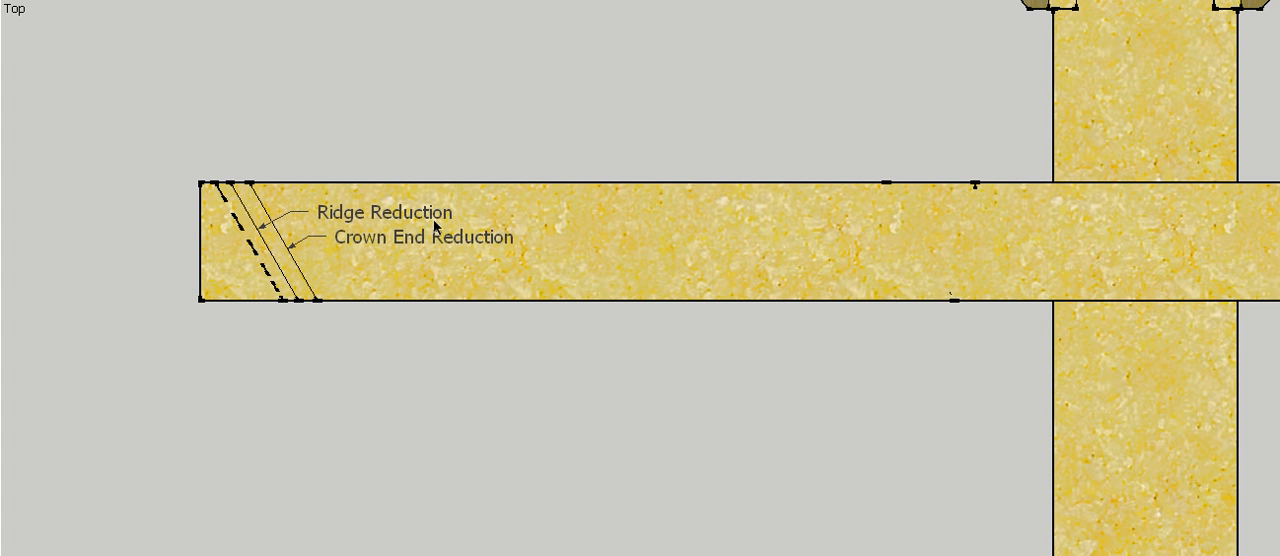
pyautogui.moveTo(330, 250)
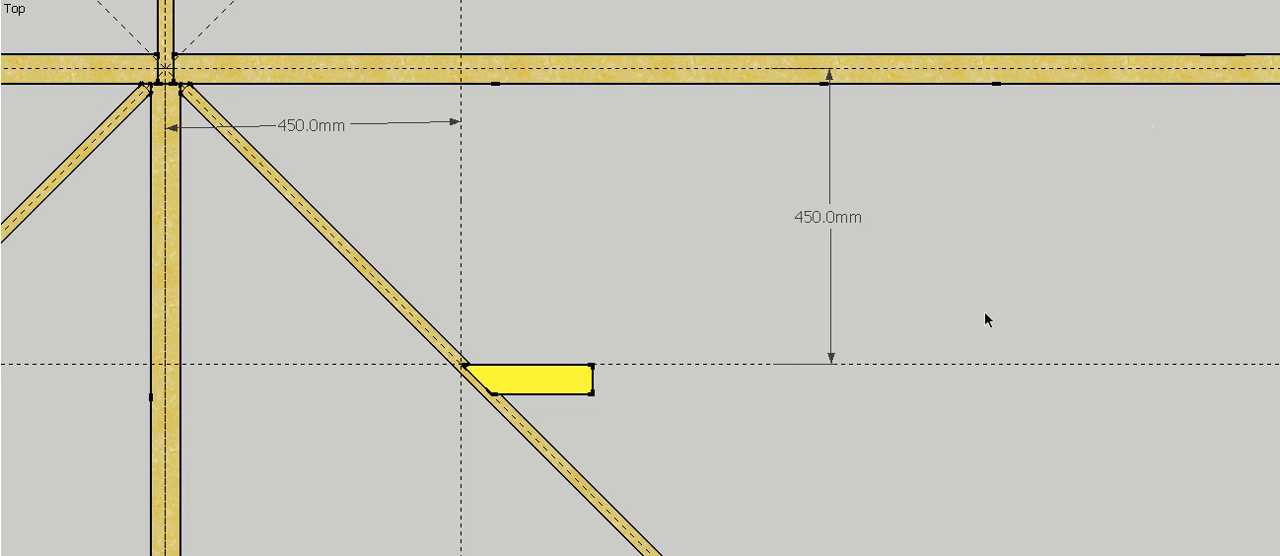
pyautogui.moveTo(1035, 95)
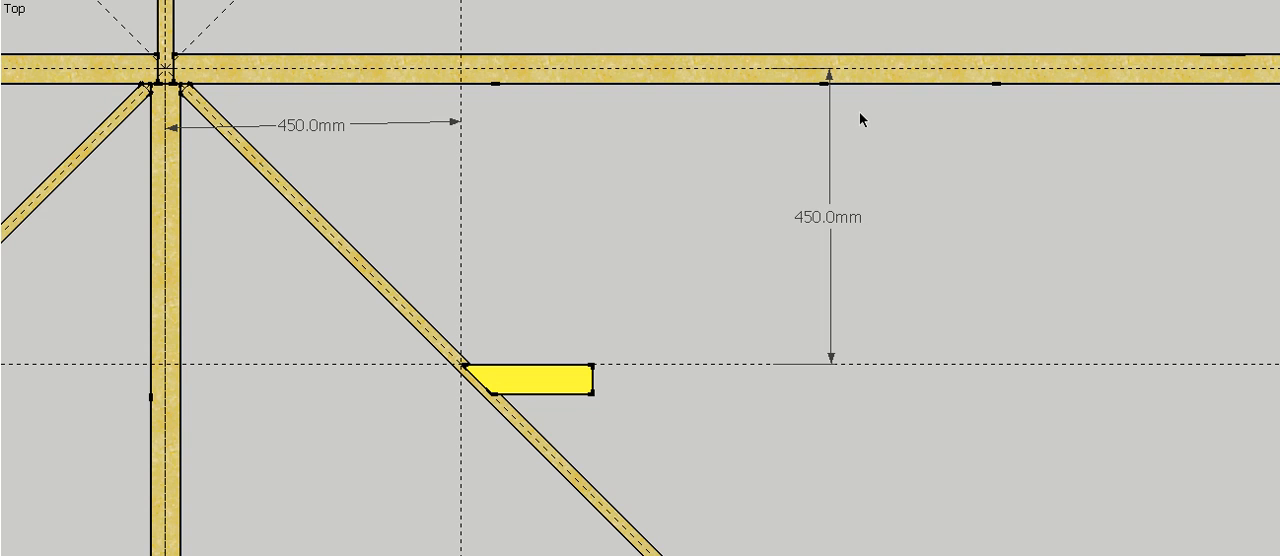
pyautogui.moveTo(184, 162)
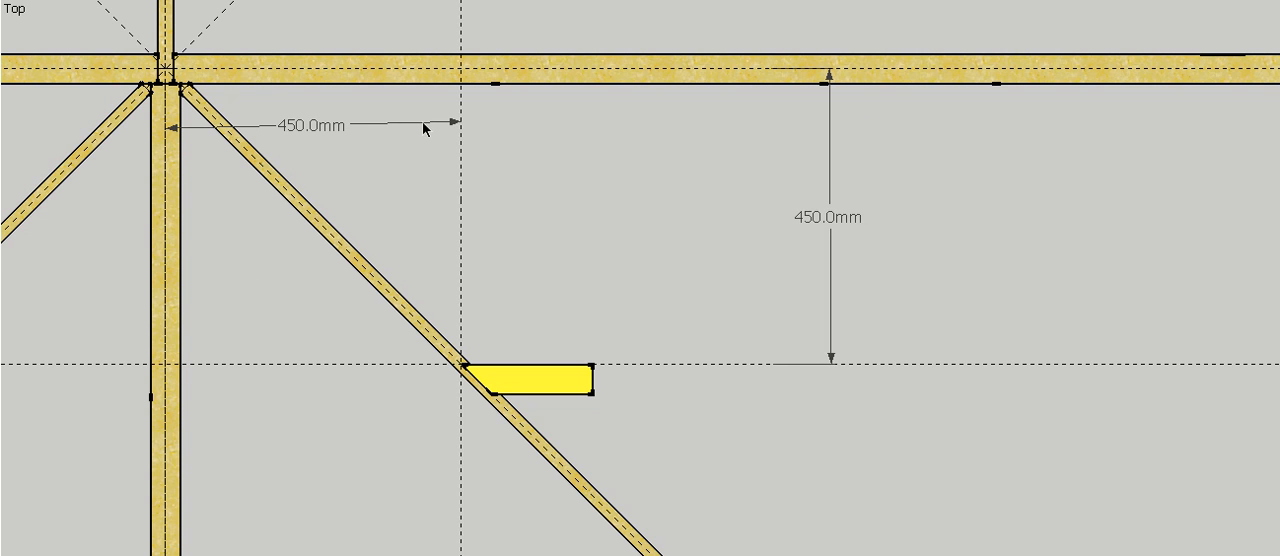
pyautogui.moveTo(170, 158)
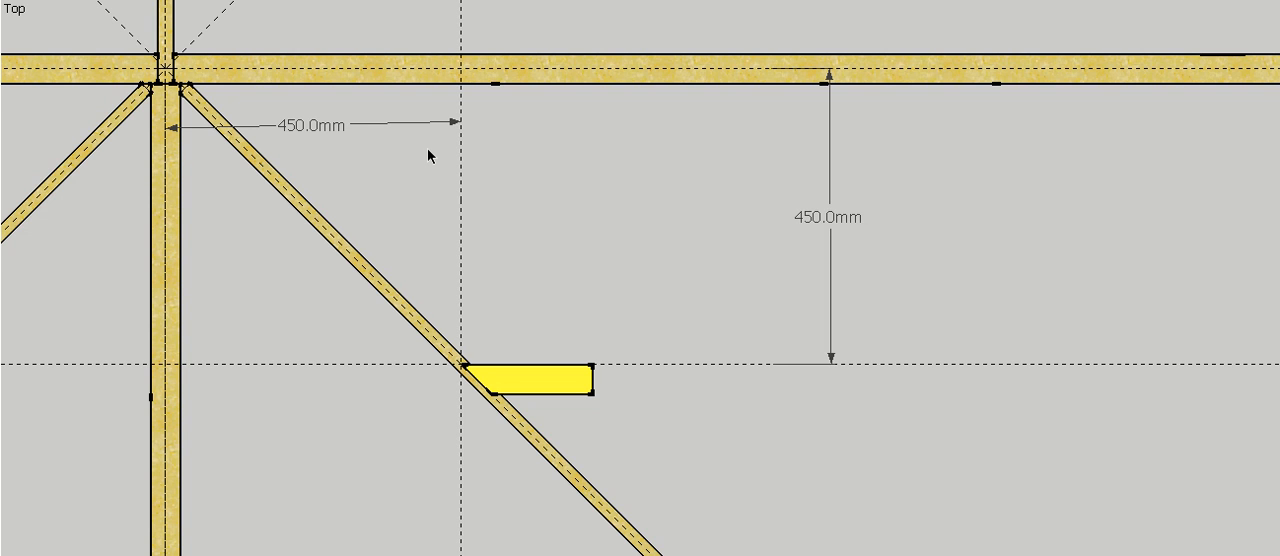
pyautogui.moveTo(419, 271)
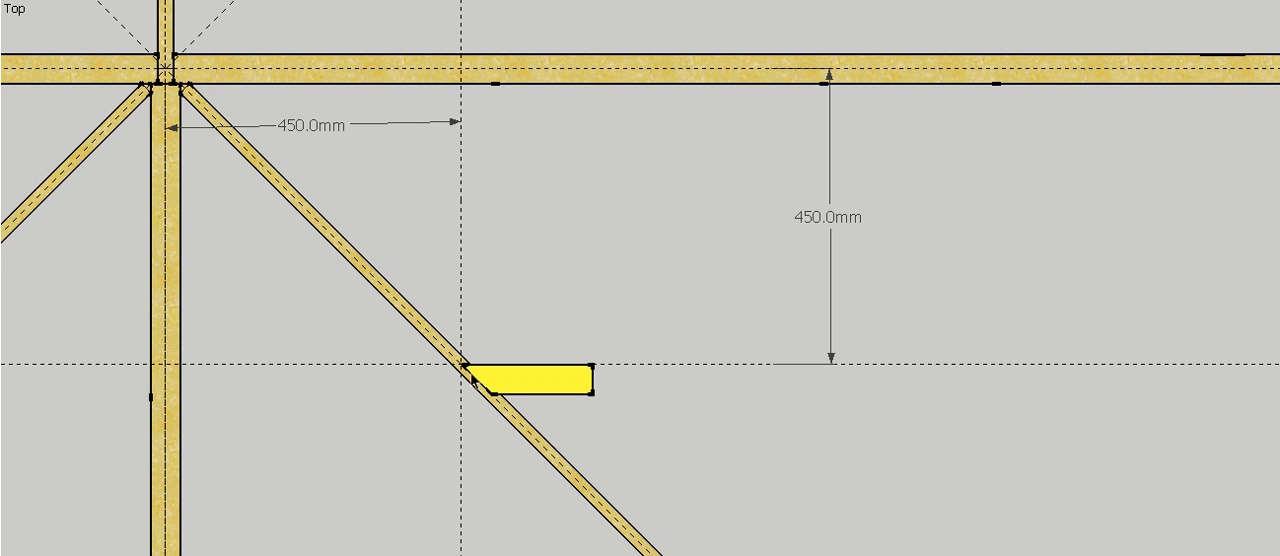
pyautogui.moveTo(478, 382)
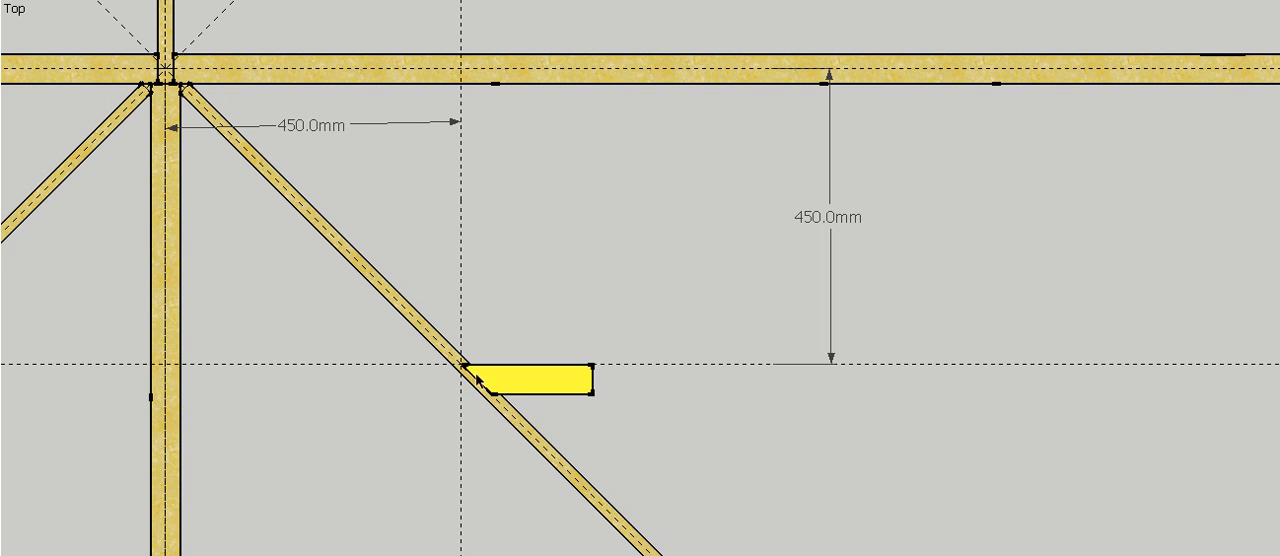
pyautogui.moveTo(477, 379)
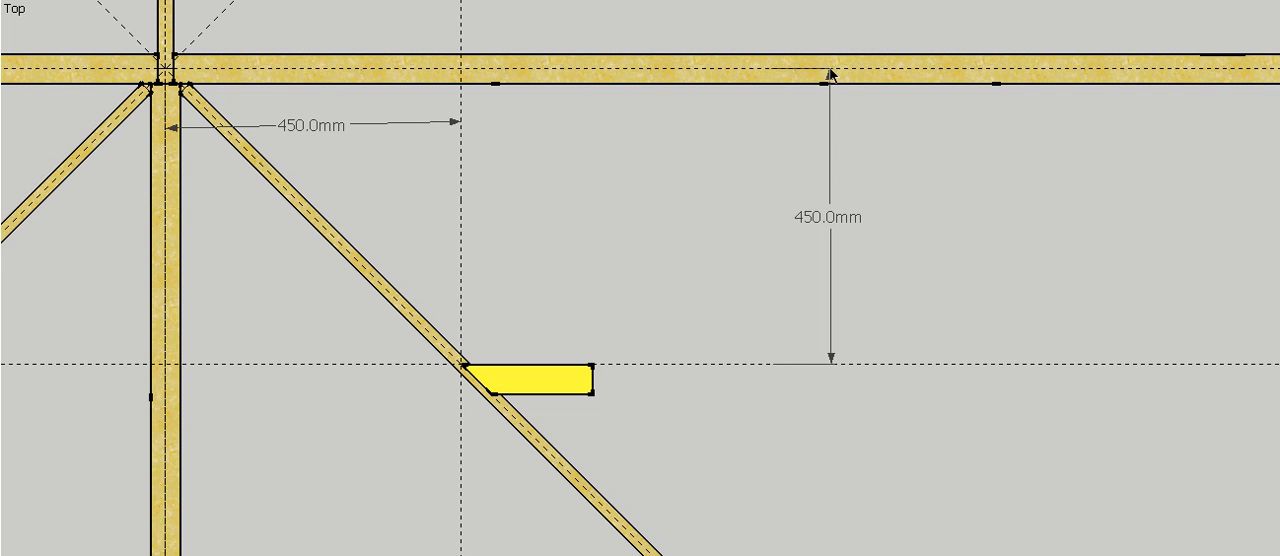
pyautogui.moveTo(797, 72)
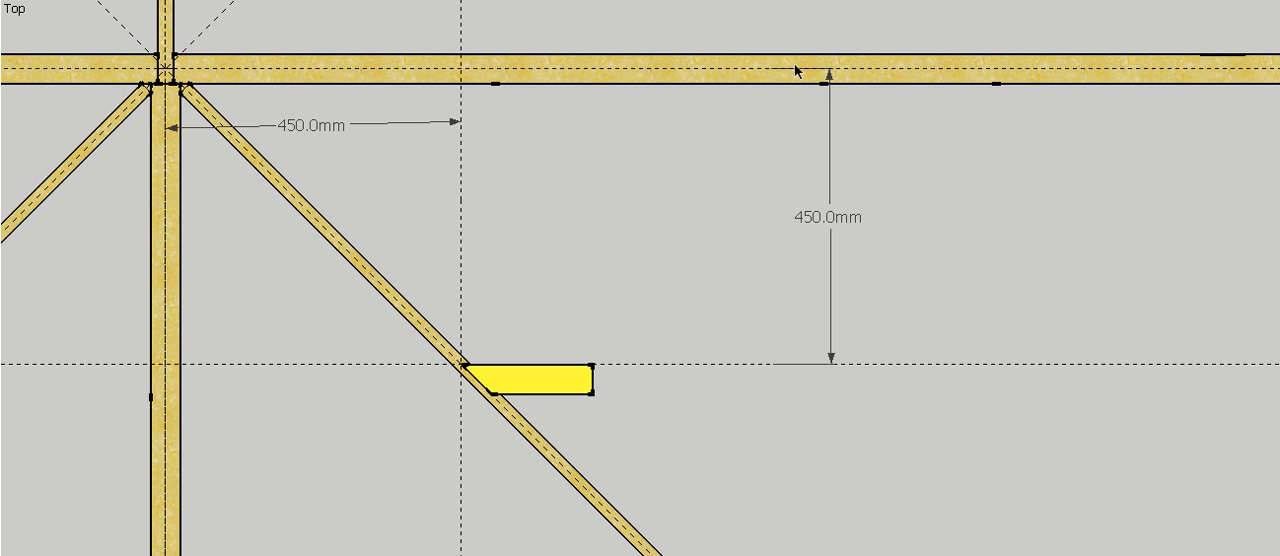
pyautogui.moveTo(620, 392)
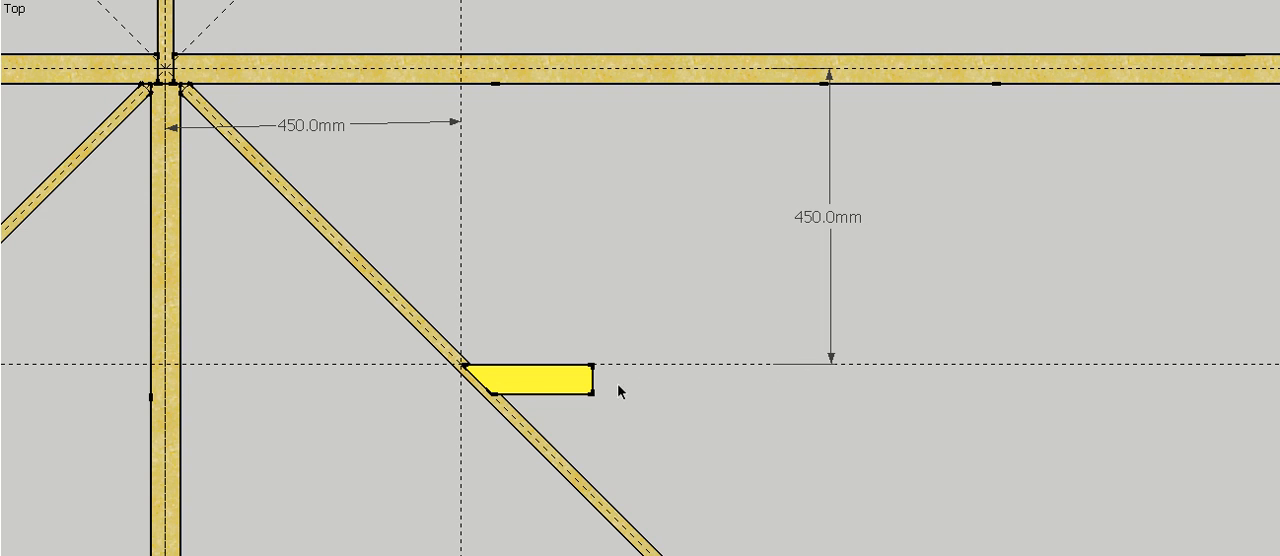
pyautogui.moveTo(585, 385)
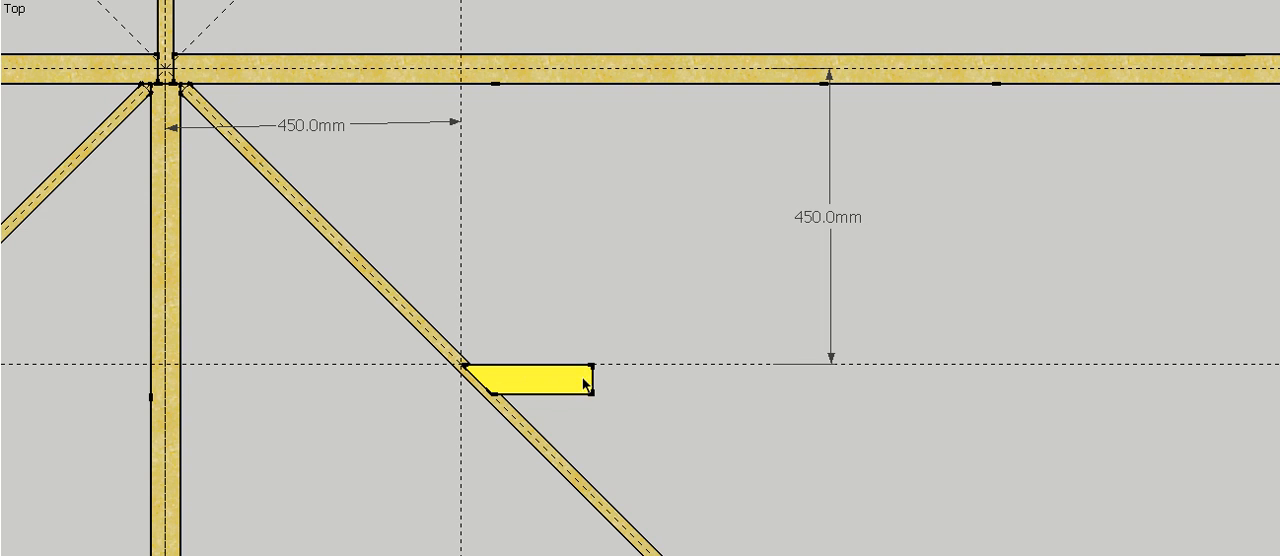
pyautogui.moveTo(583, 385)
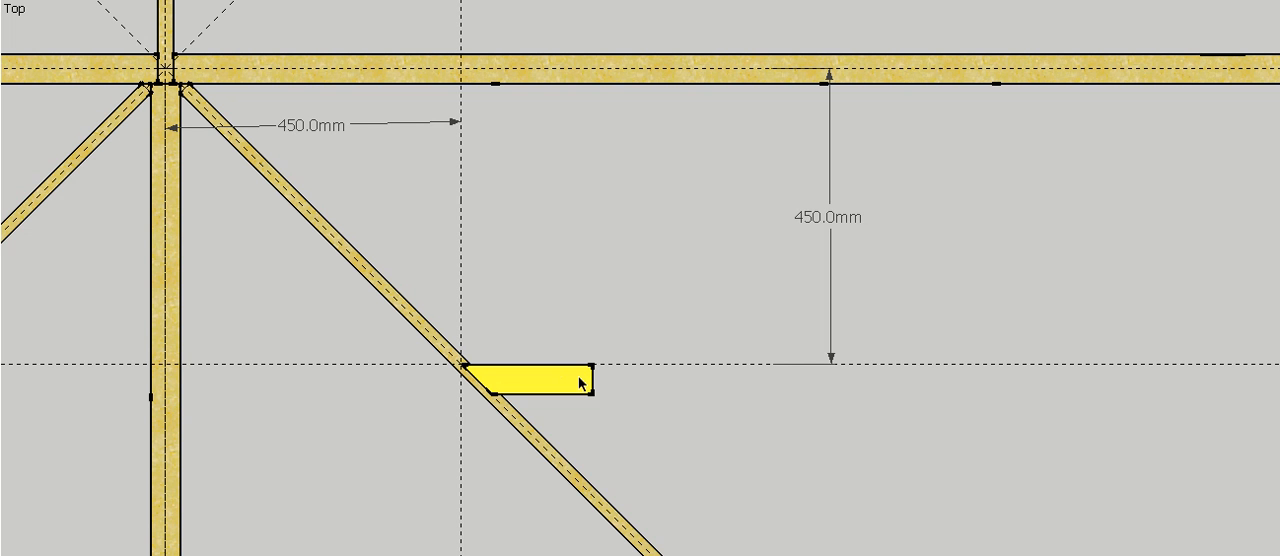
pyautogui.moveTo(822, 2)
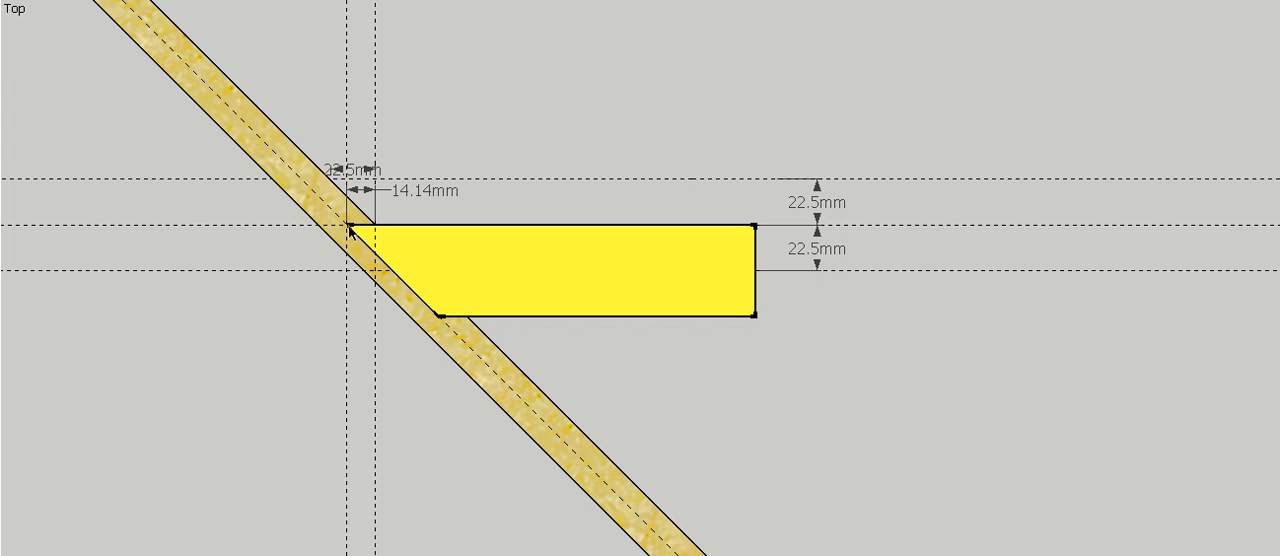
pyautogui.moveTo(340, 230)
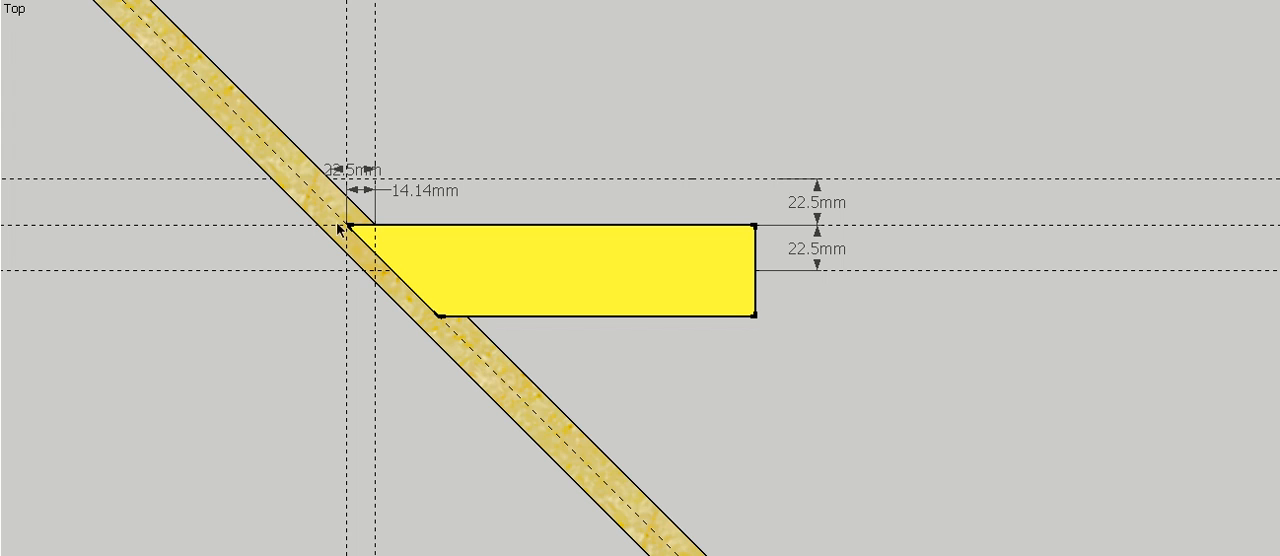
pyautogui.moveTo(381, 231)
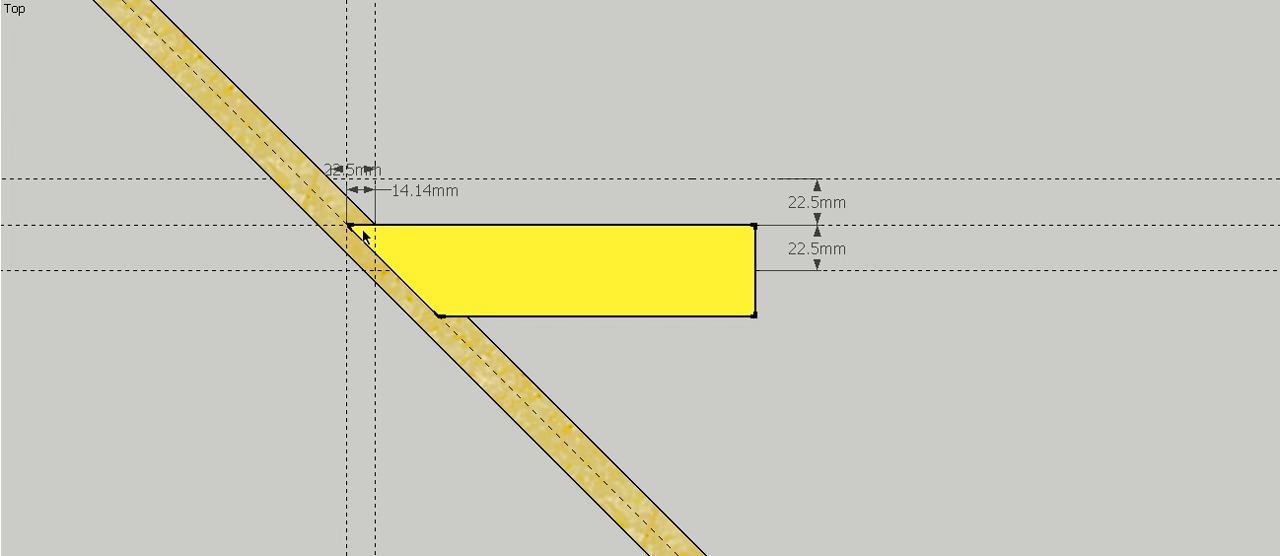
pyautogui.moveTo(297, 152)
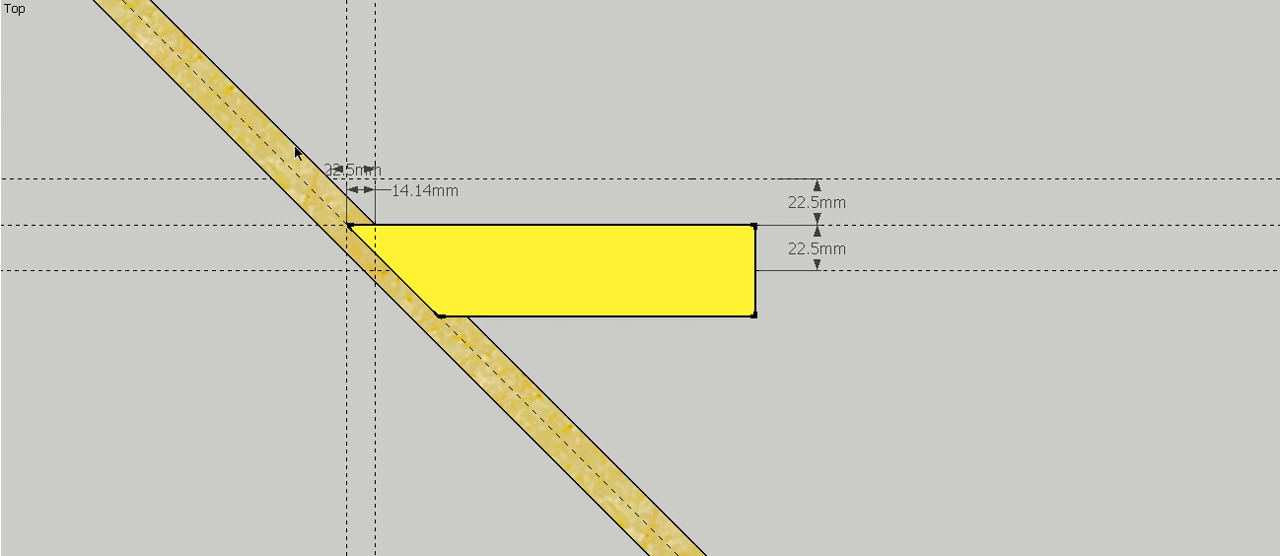
pyautogui.moveTo(289, 161)
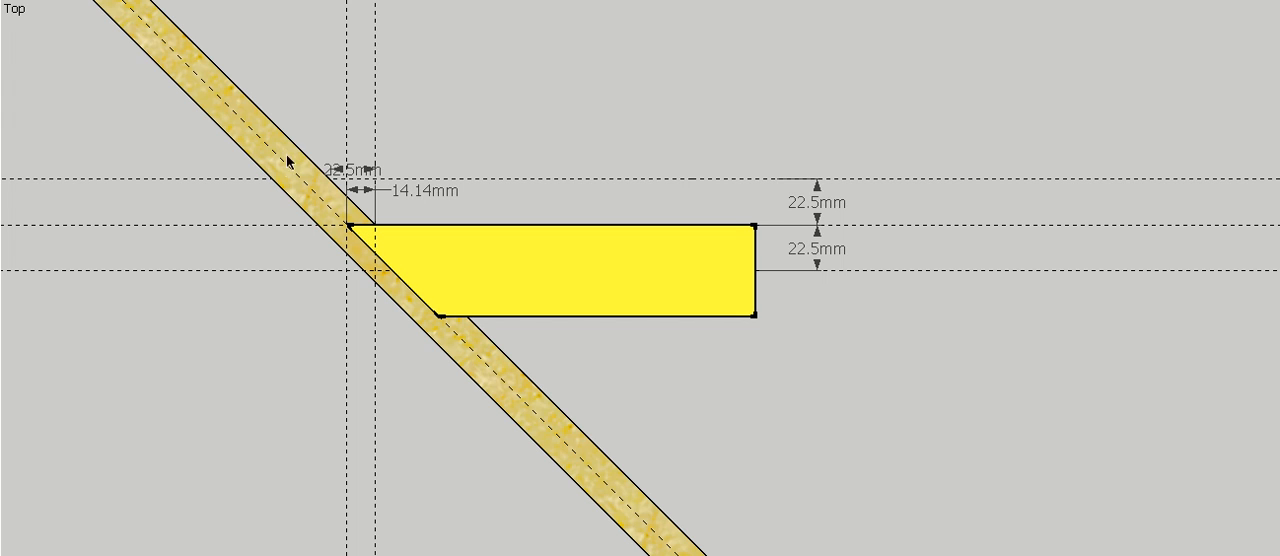
pyautogui.moveTo(299, 153)
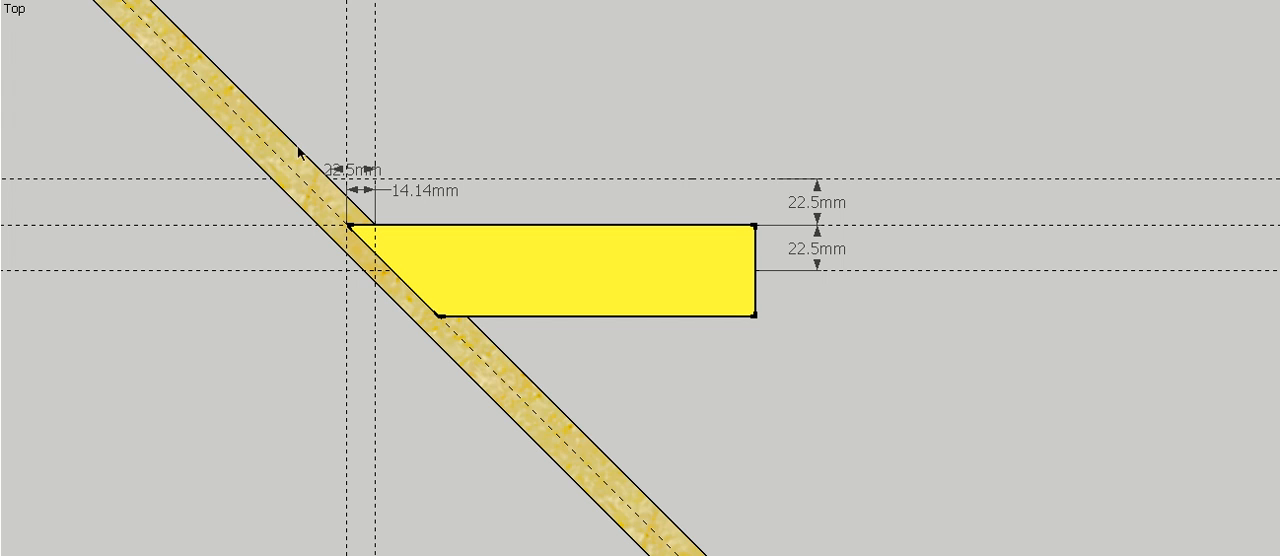
pyautogui.moveTo(282, 162)
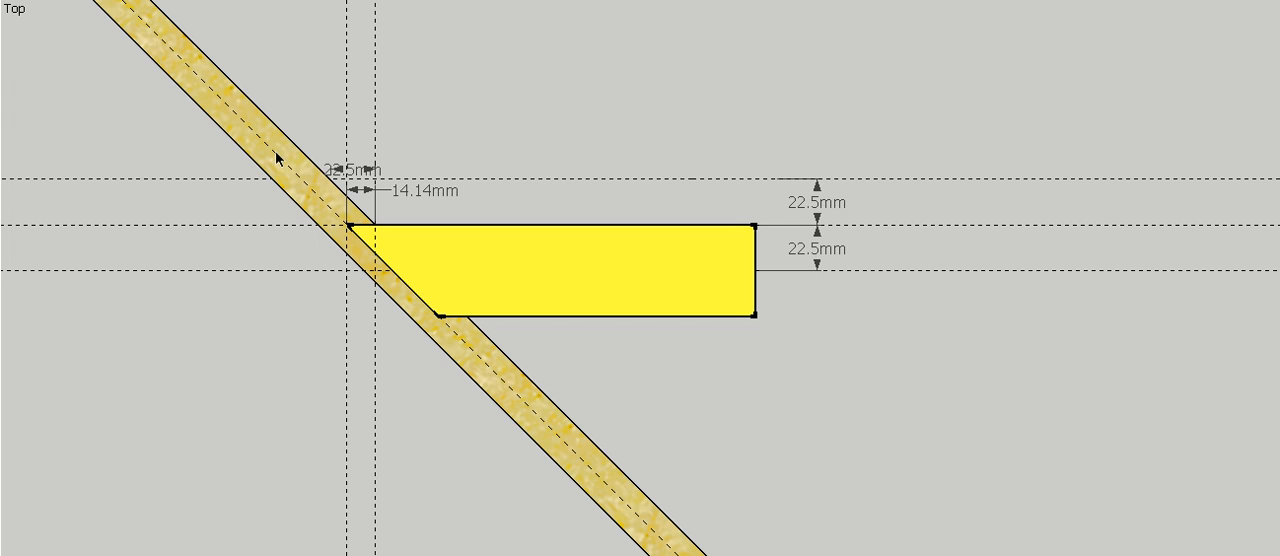
pyautogui.moveTo(296, 180)
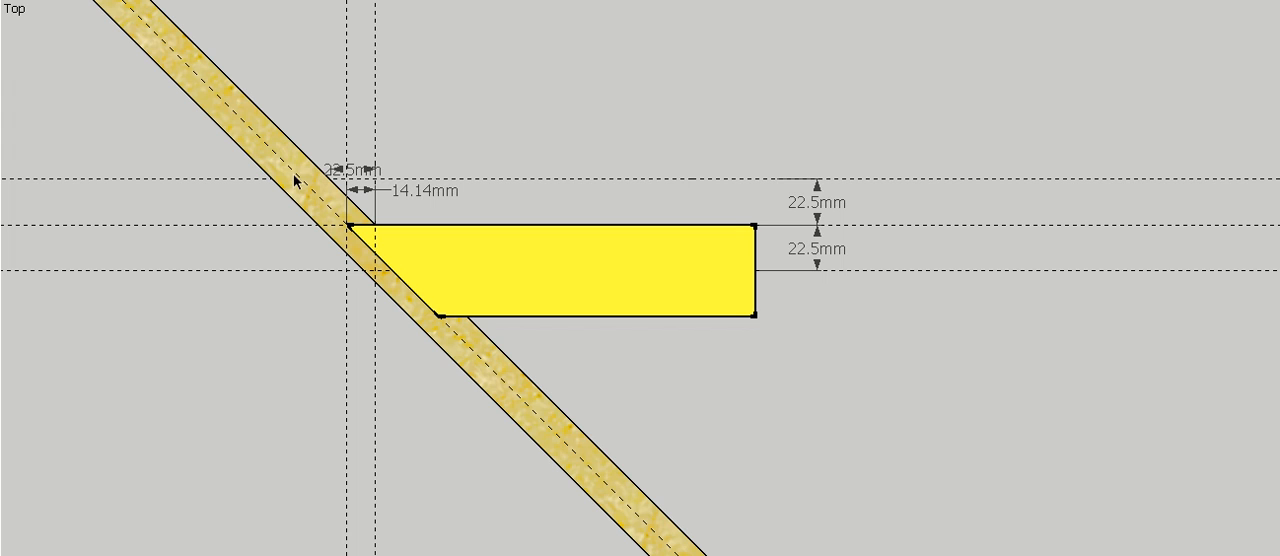
pyautogui.moveTo(302, 143)
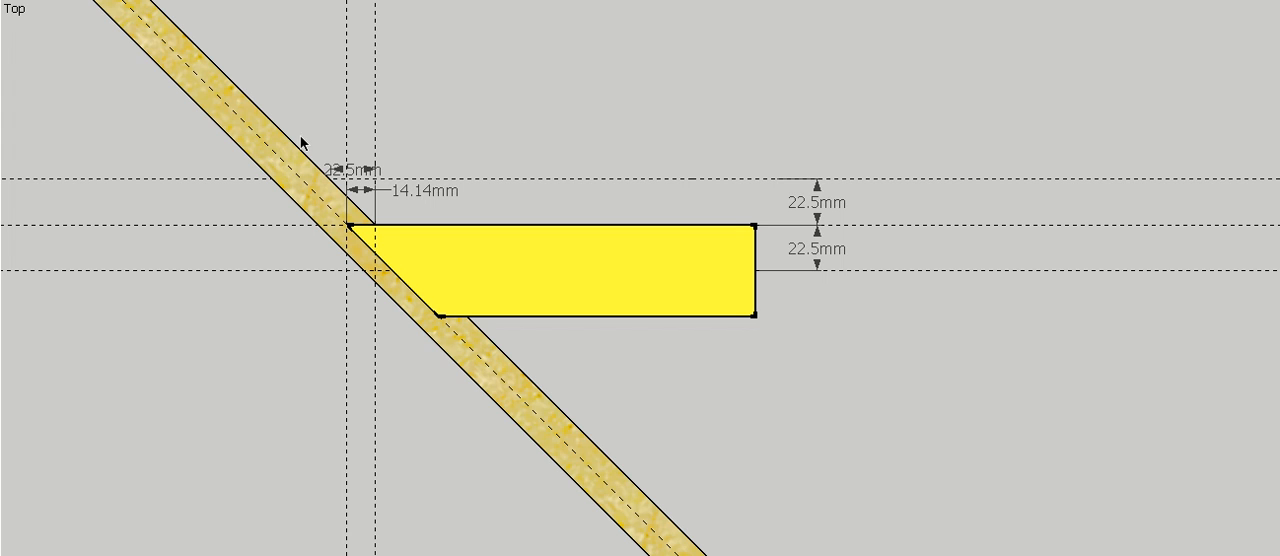
pyautogui.moveTo(279, 160)
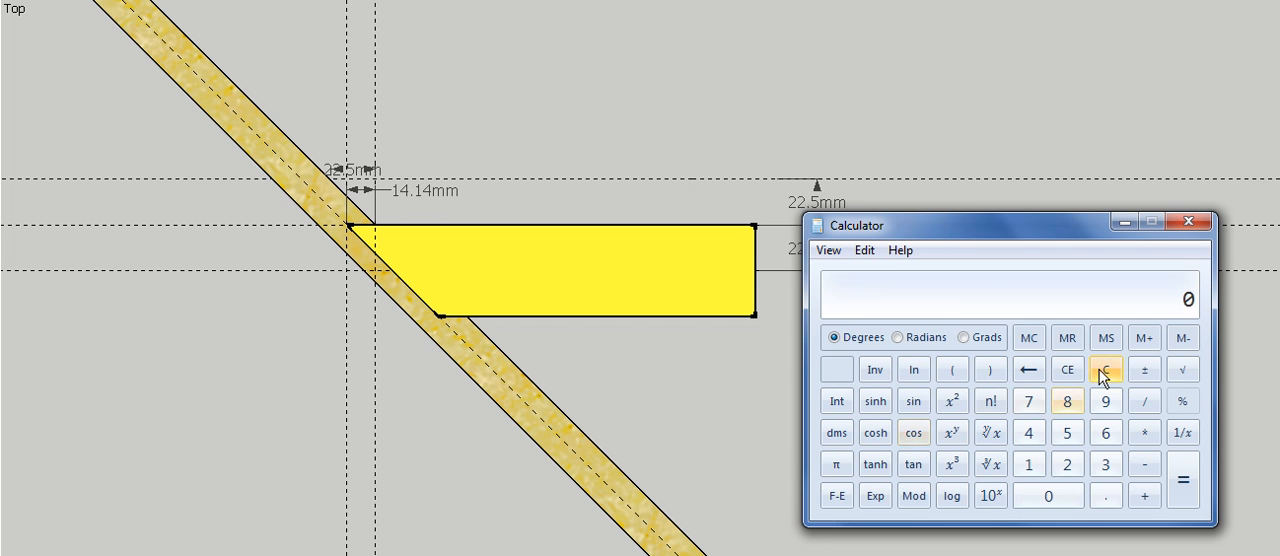
# Compute 10 / cos 45 in Calculator (14.1421…) to confirm the 14.14 mm offset
pyautogui.click(1028, 463)
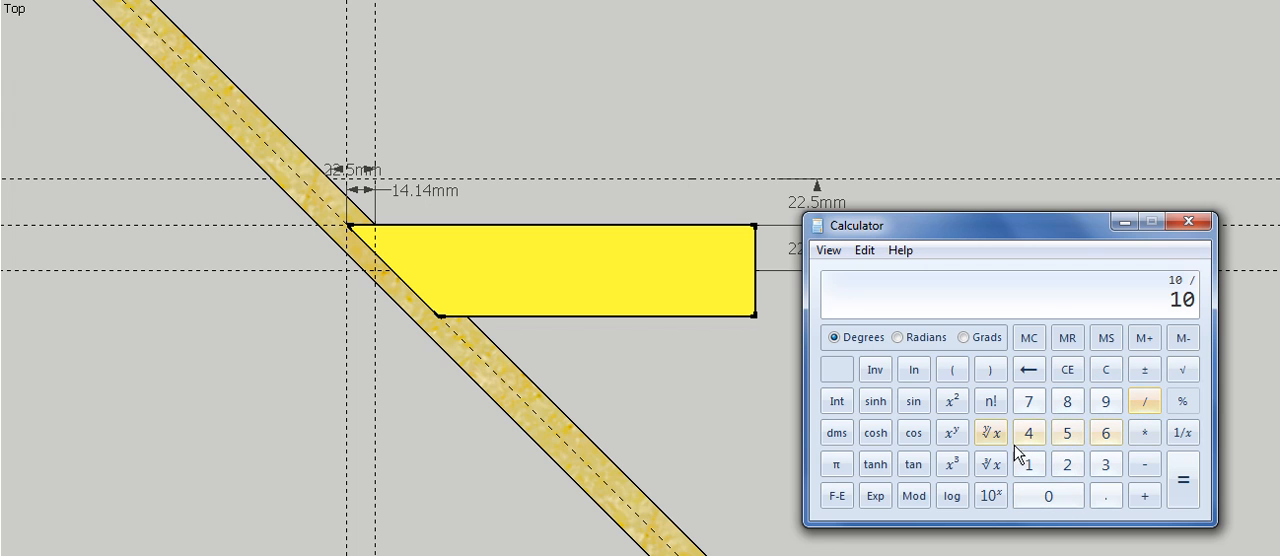
pyautogui.click(913, 432)
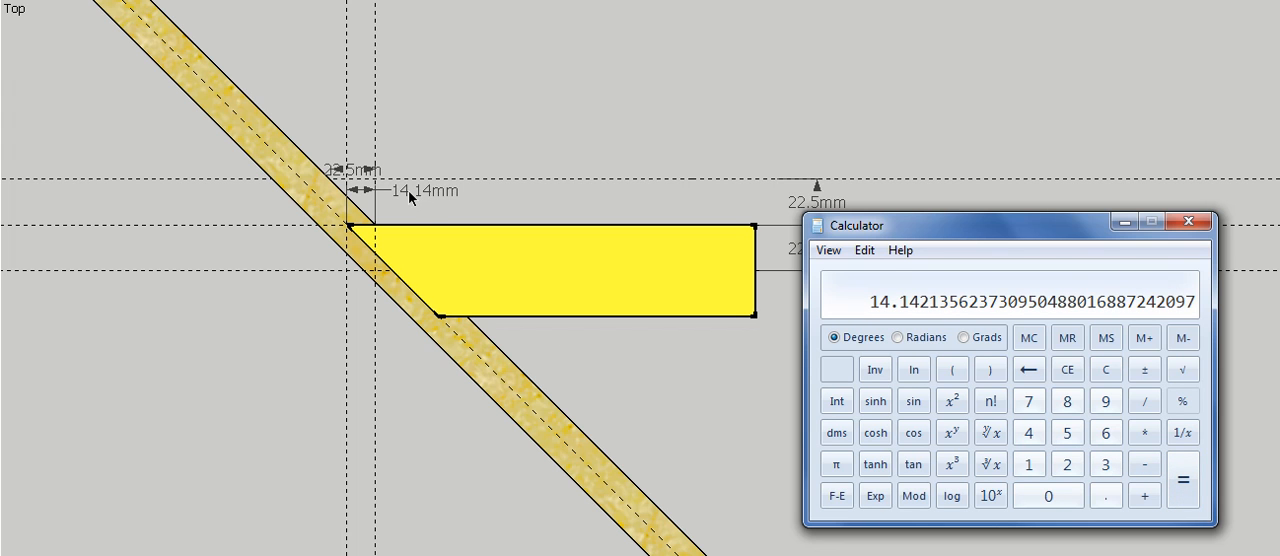
pyautogui.moveTo(308, 160)
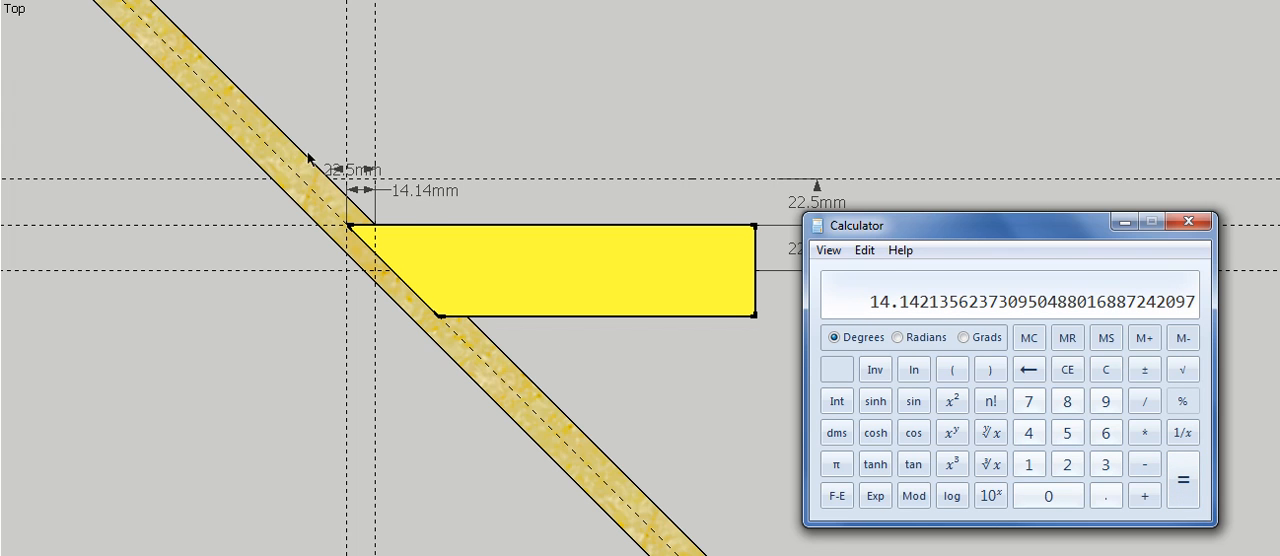
pyautogui.moveTo(295, 170)
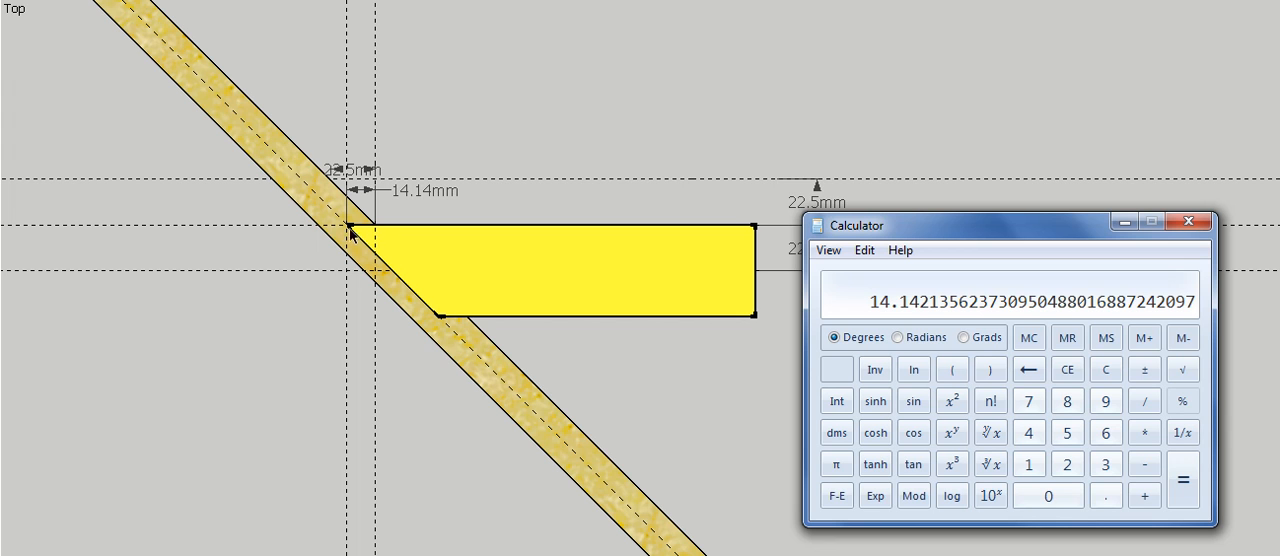
pyautogui.moveTo(415, 195)
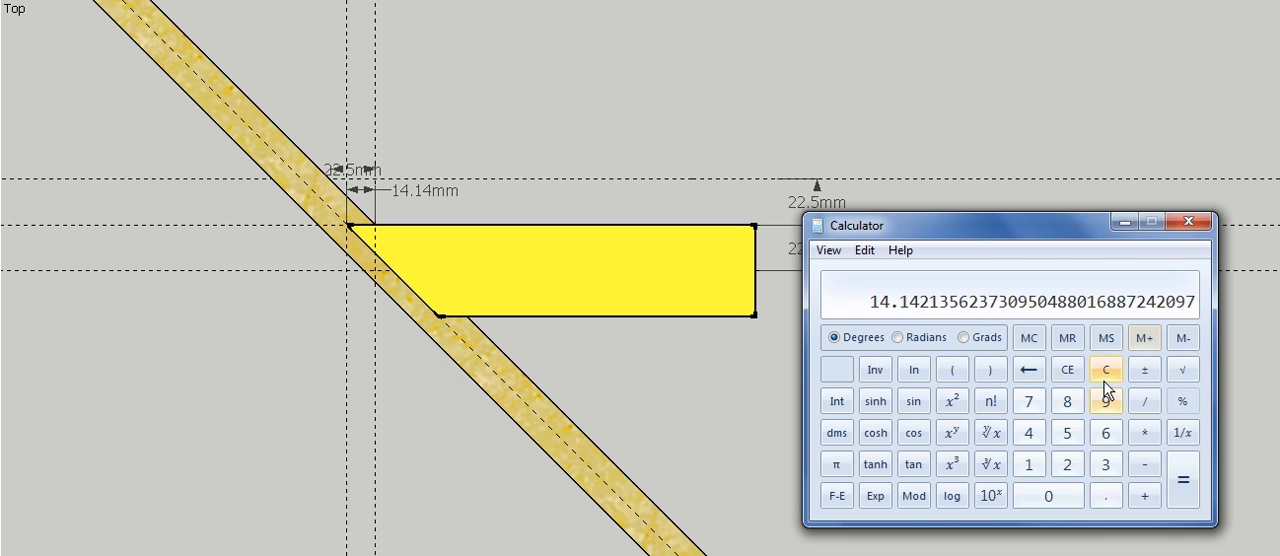
pyautogui.click(1189, 221)
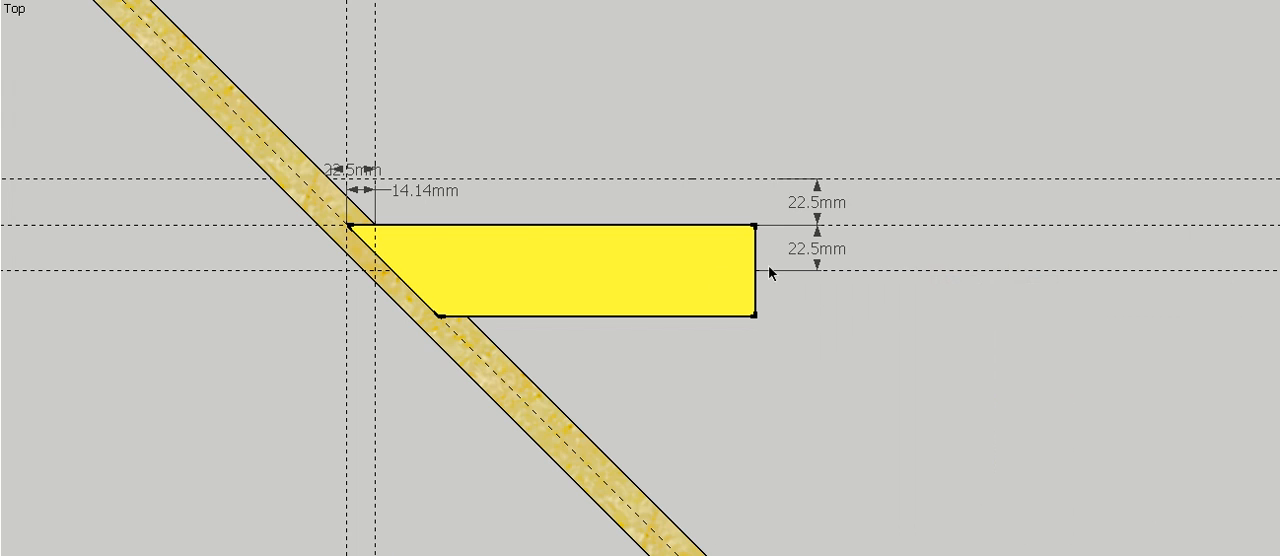
pyautogui.moveTo(375, 231)
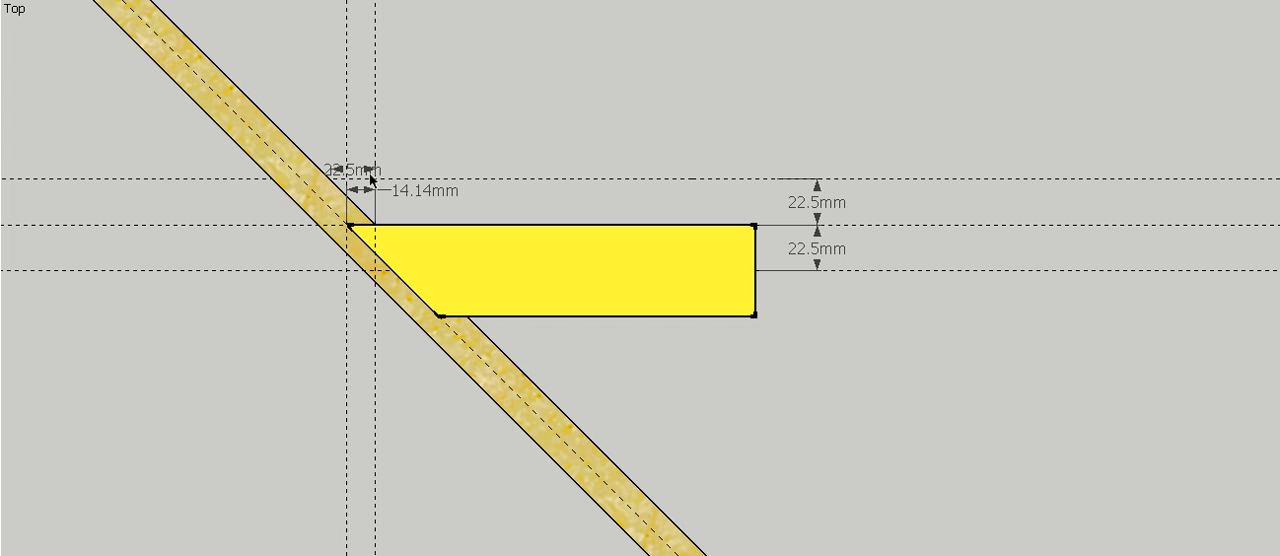
pyautogui.moveTo(384, 190)
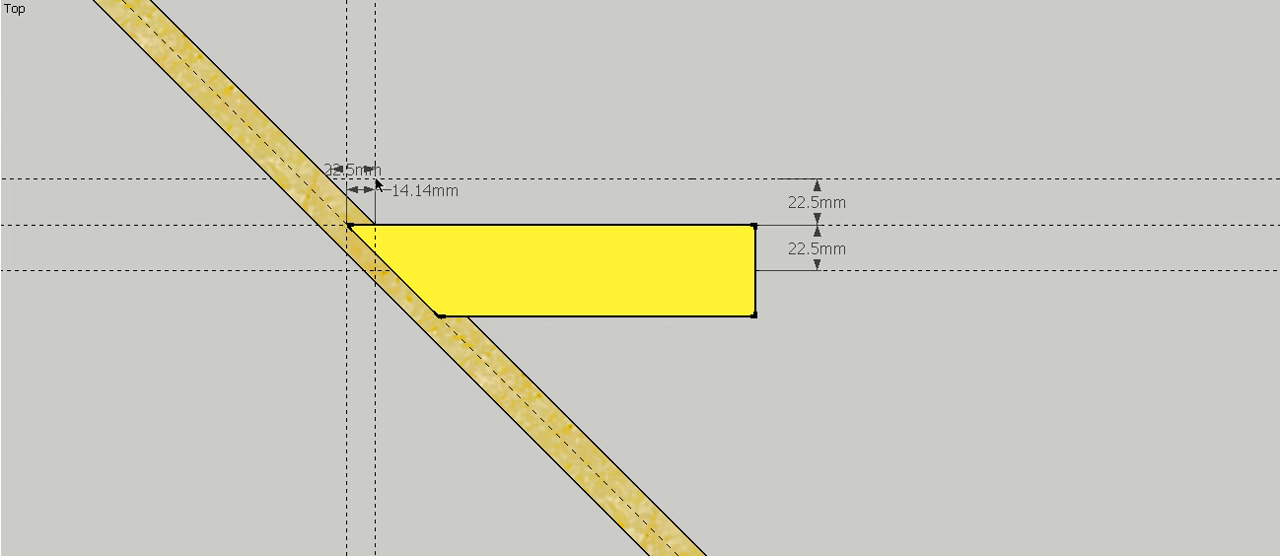
pyautogui.moveTo(340, 188)
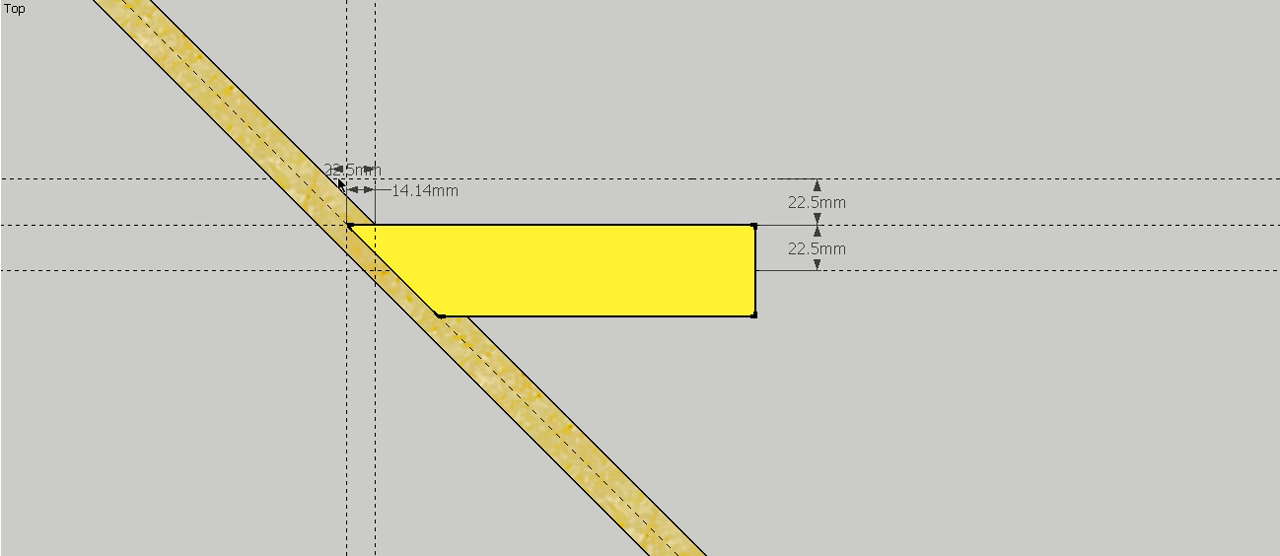
pyautogui.moveTo(521, 227)
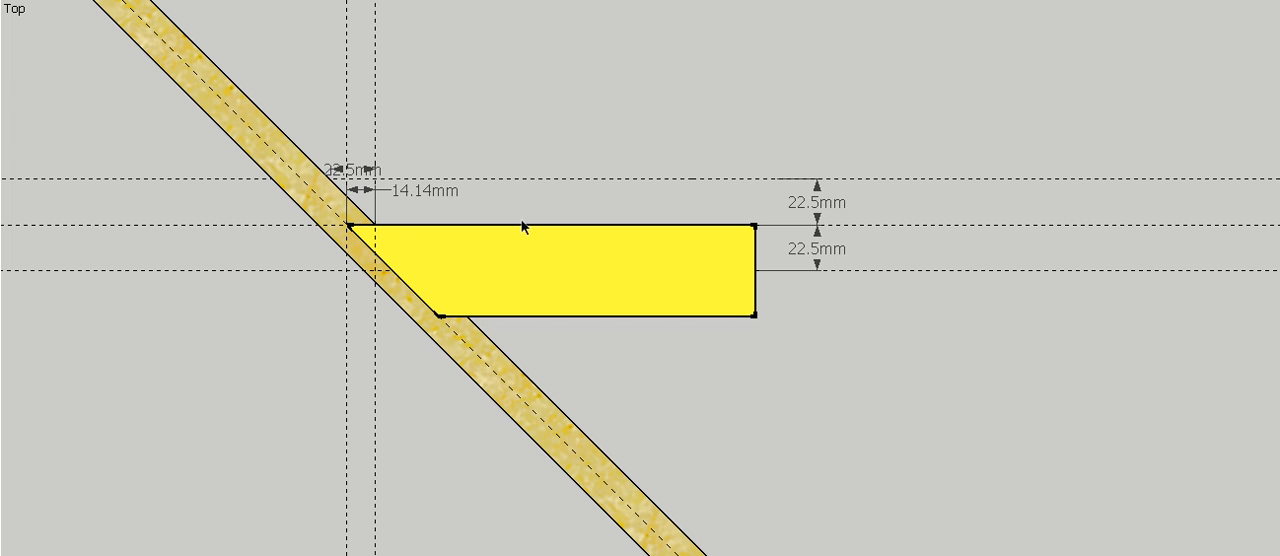
pyautogui.moveTo(342, 185)
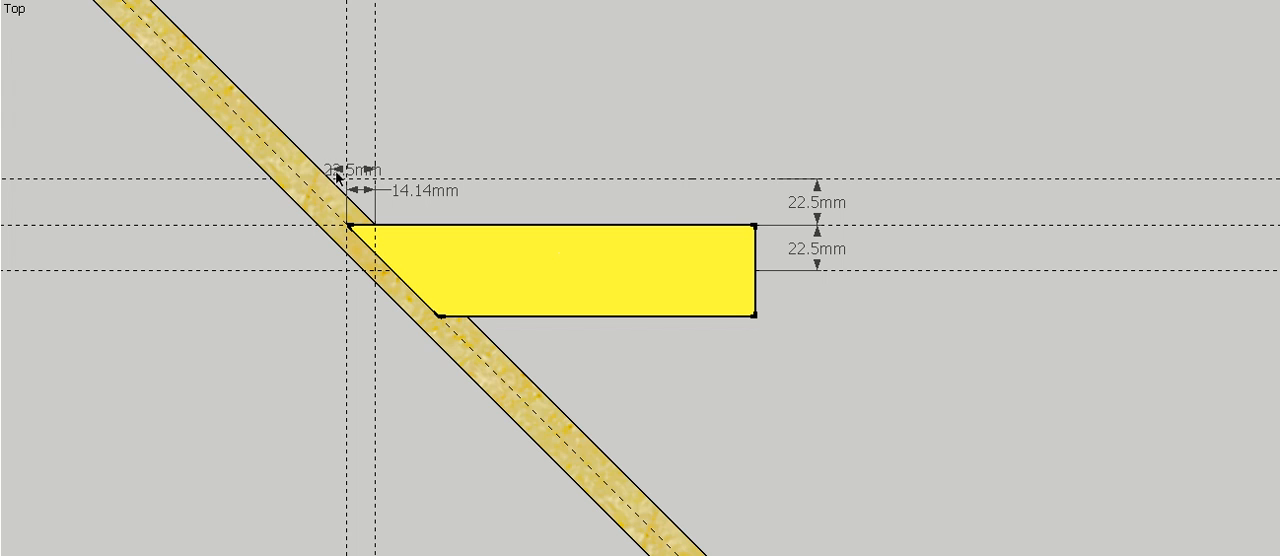
pyautogui.moveTo(878, 5)
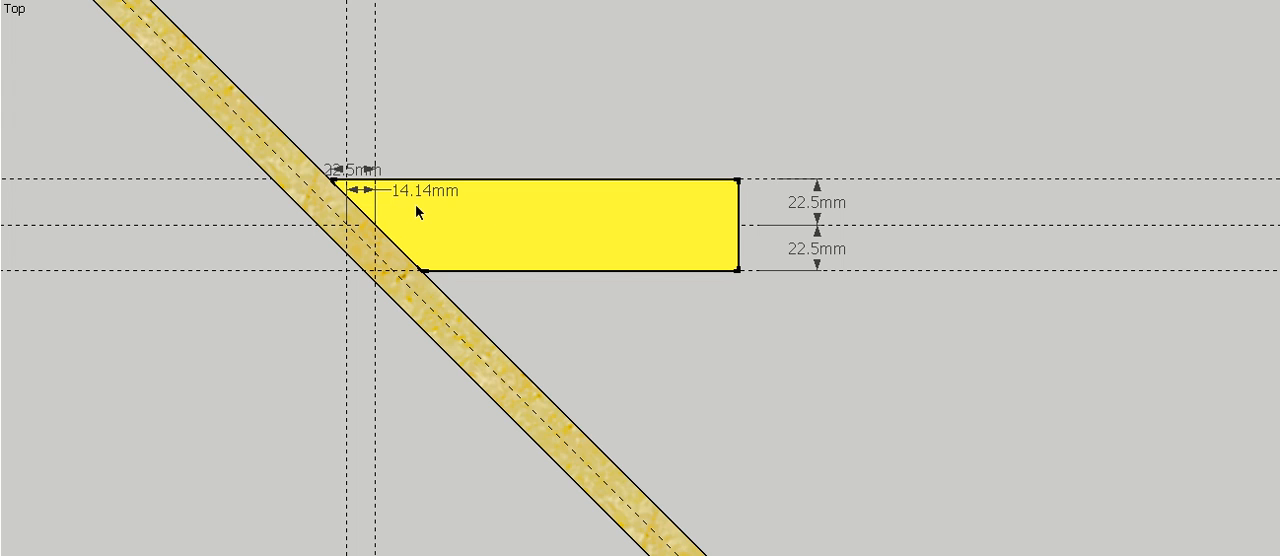
pyautogui.moveTo(965, 31)
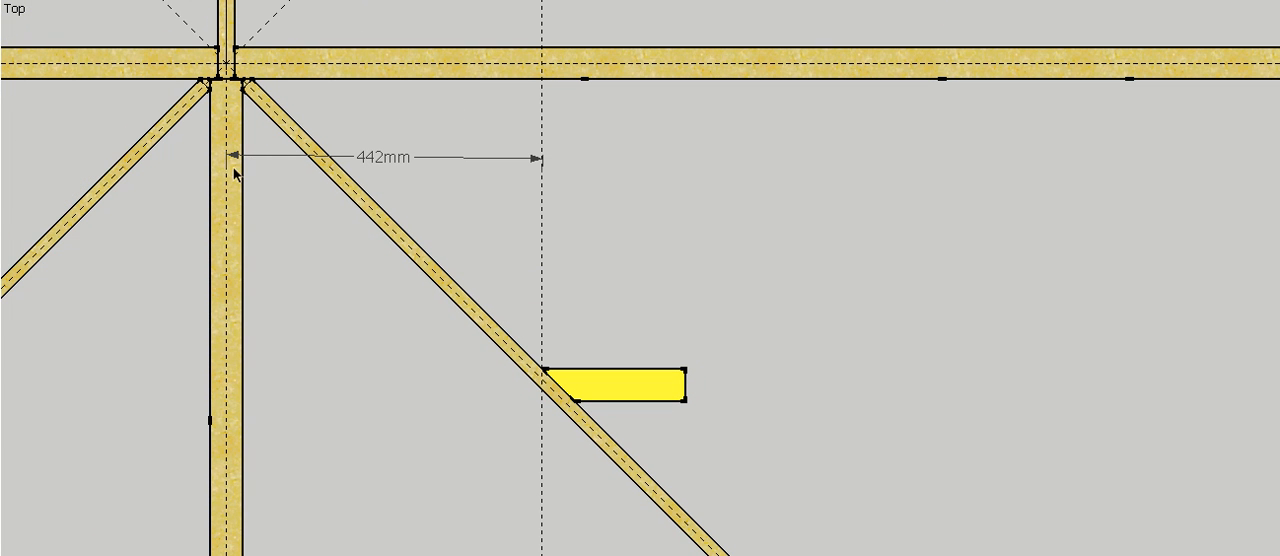
pyautogui.moveTo(387, 170)
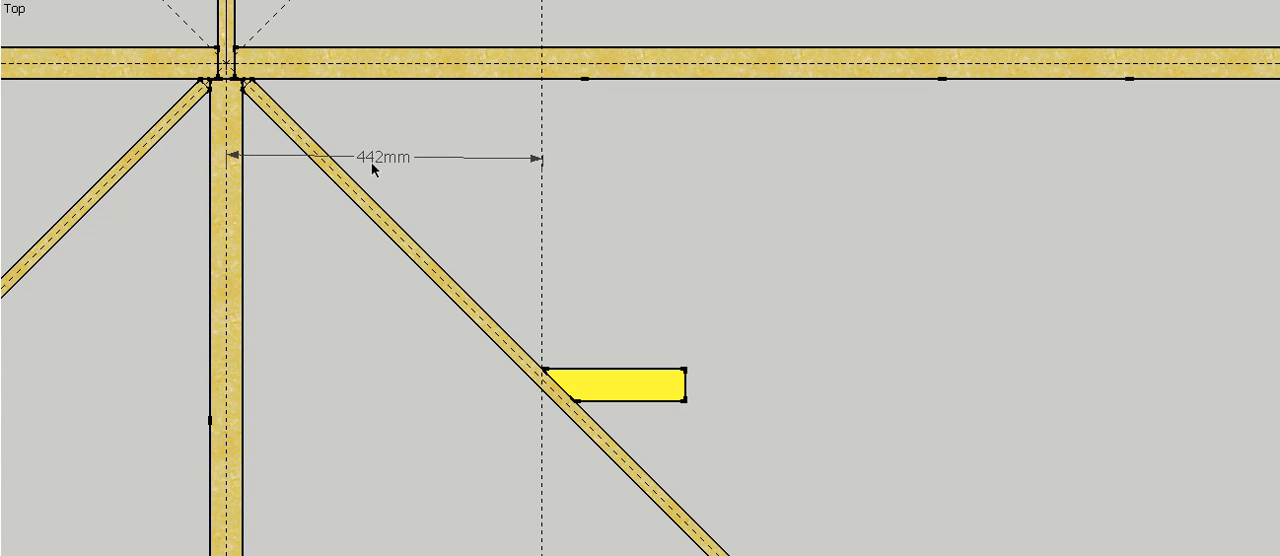
pyautogui.moveTo(256, 170)
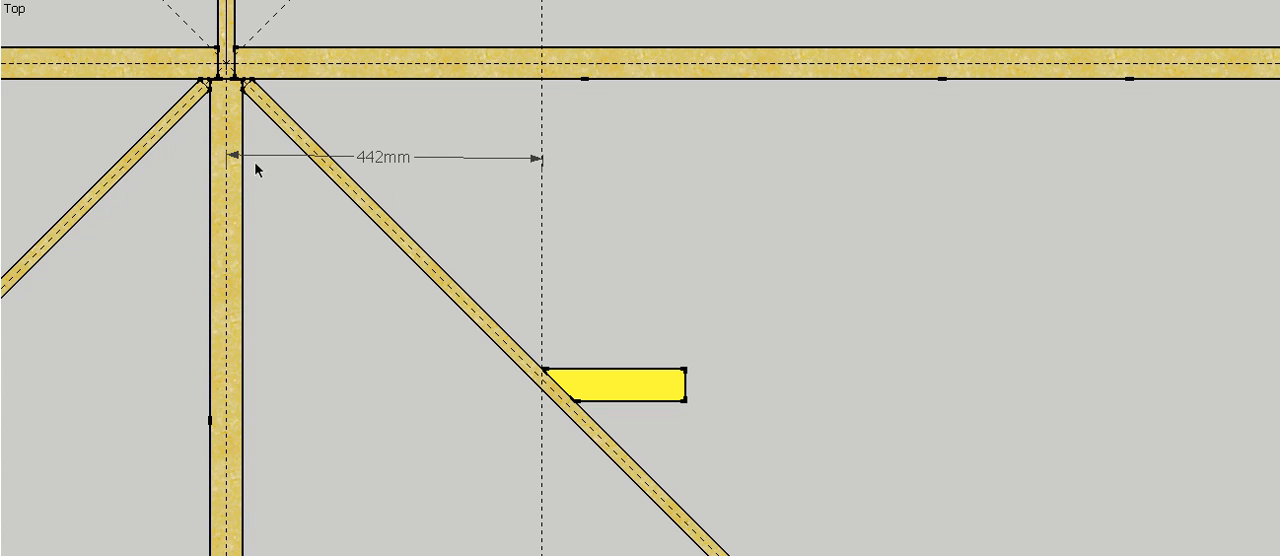
pyautogui.moveTo(538, 175)
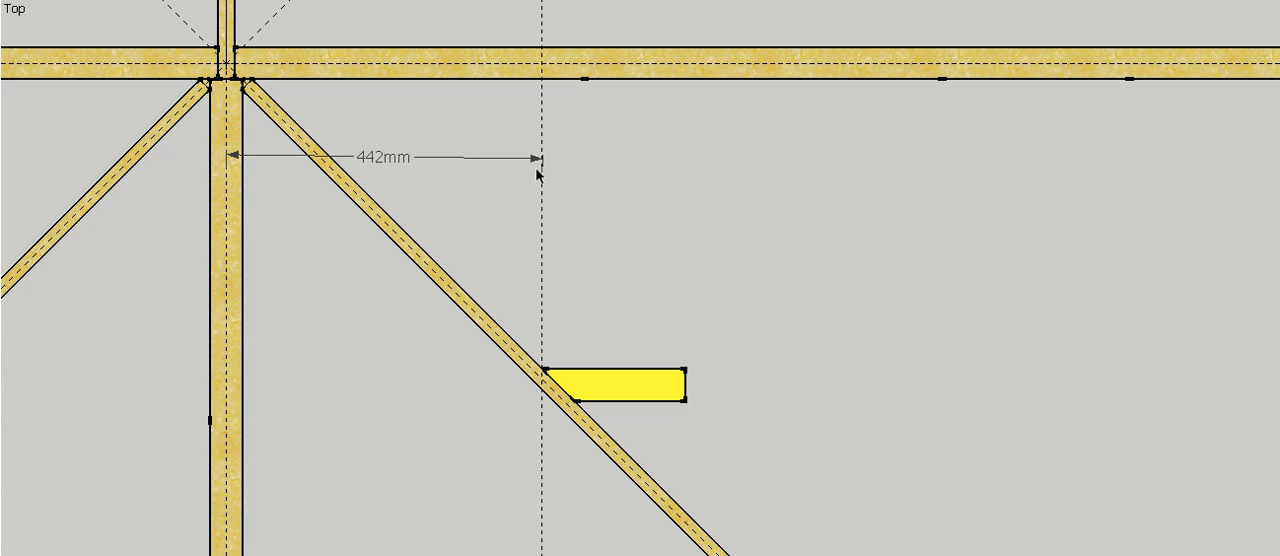
pyautogui.moveTo(993, 5)
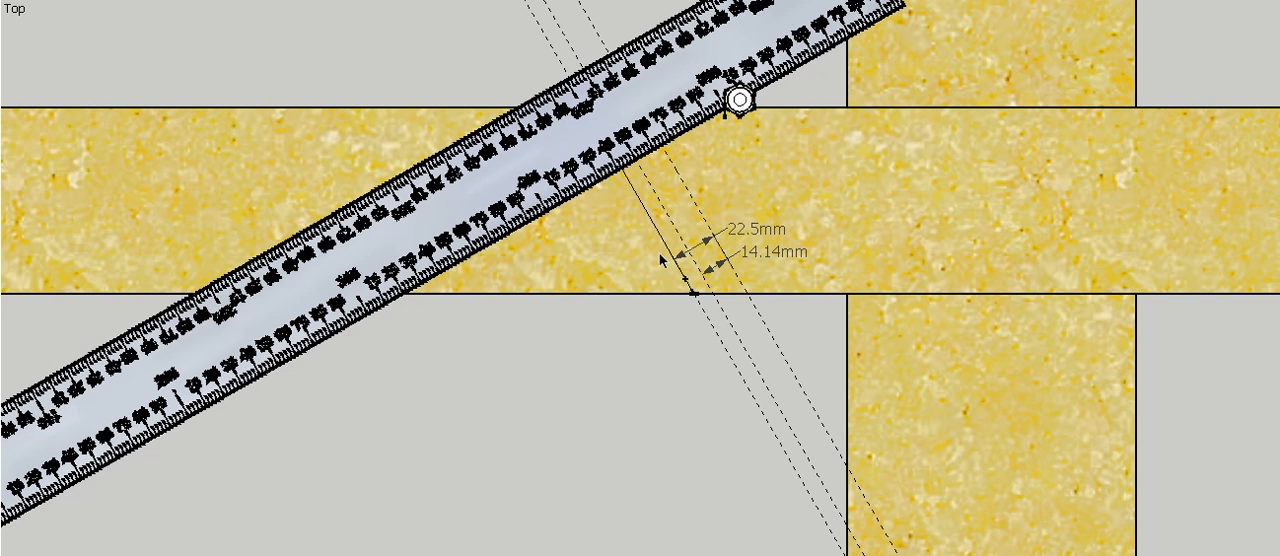
pyautogui.moveTo(675, 262)
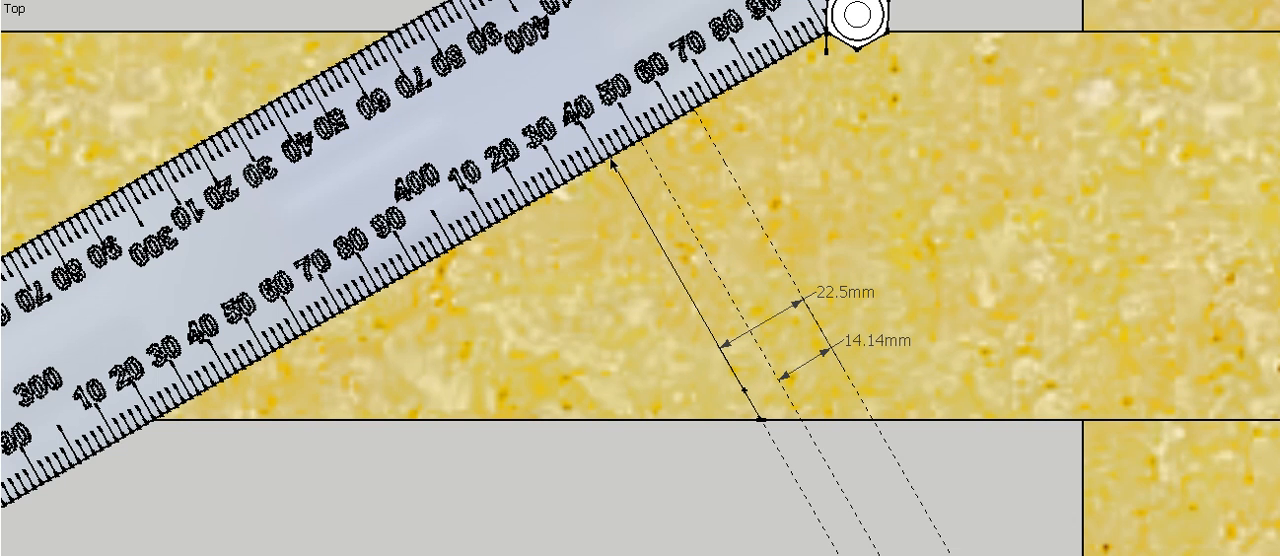
pyautogui.moveTo(613, 190)
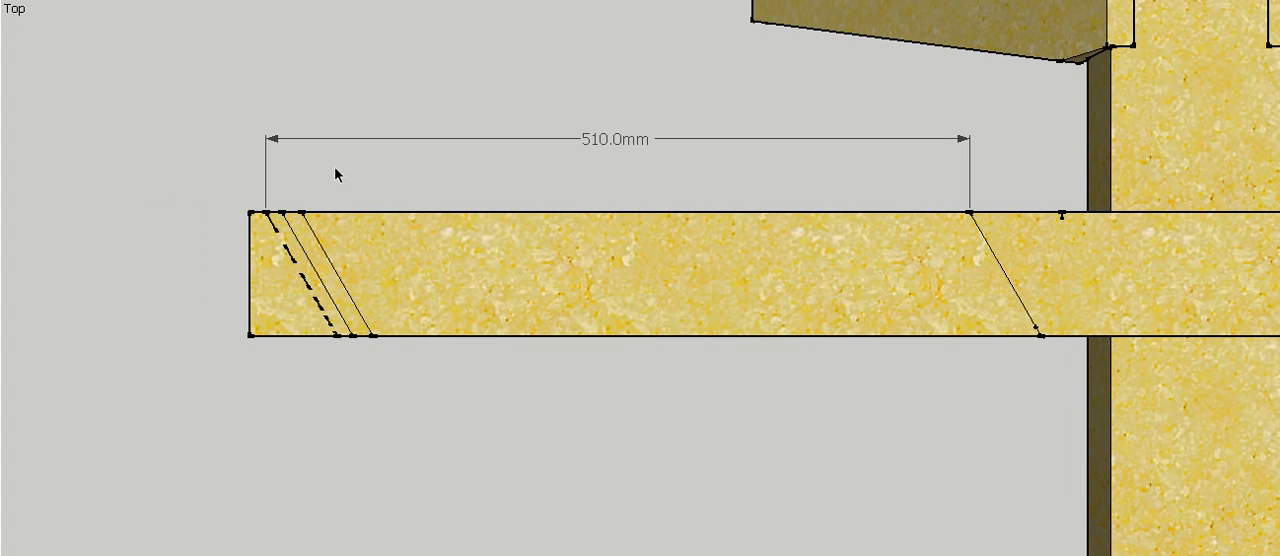
pyautogui.moveTo(366, 510)
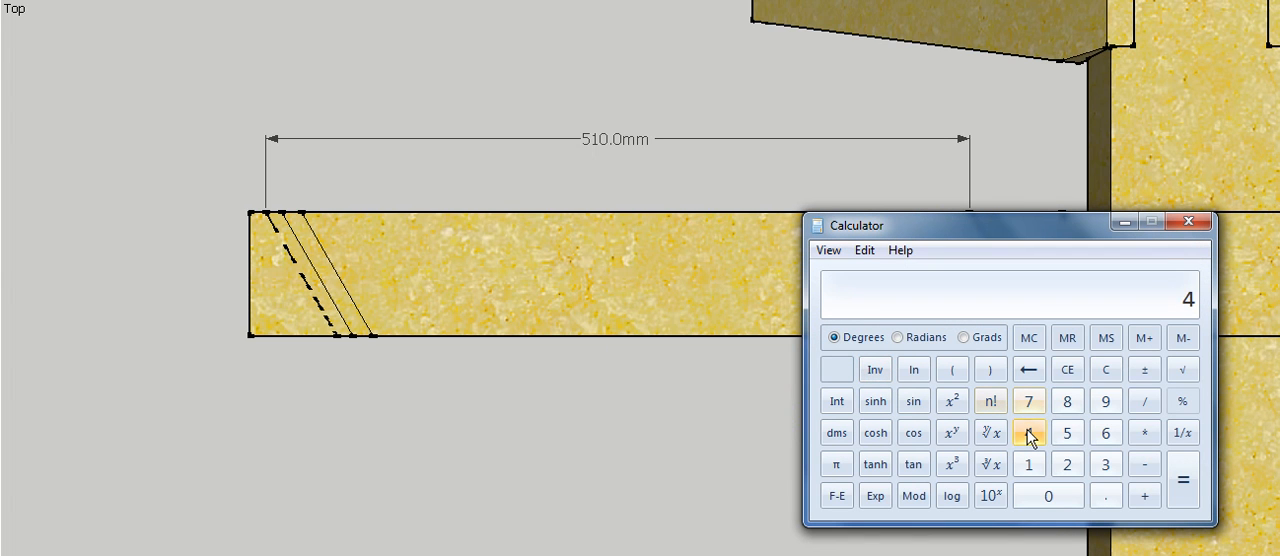
# Compute 442 / cos 30° in Calculator, giving 510.3776
pyautogui.click(1145, 401)
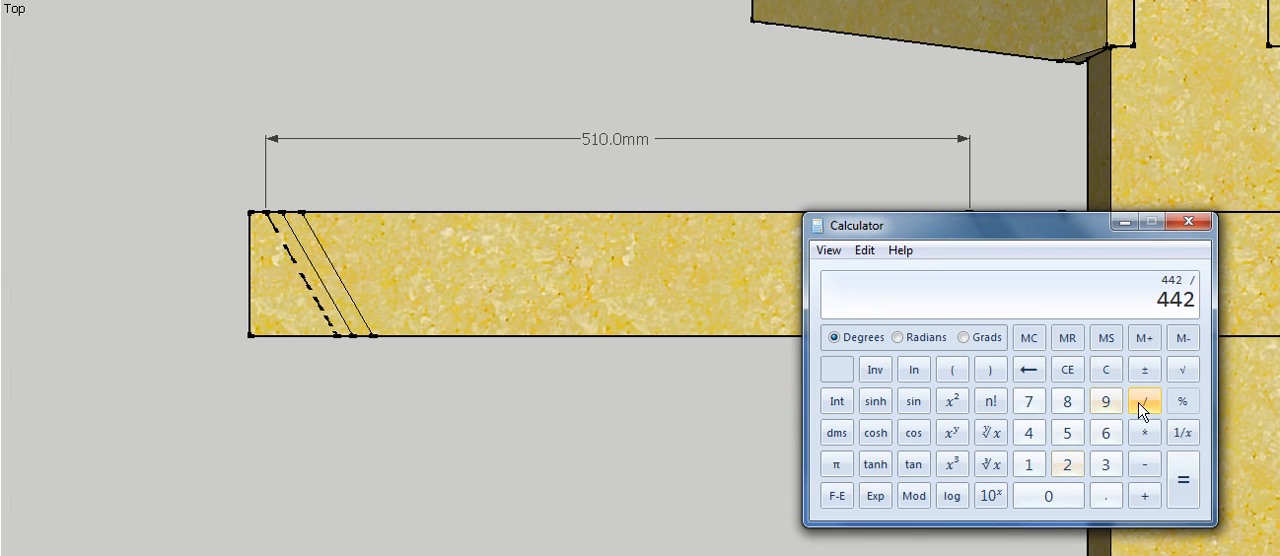
pyautogui.click(1105, 463)
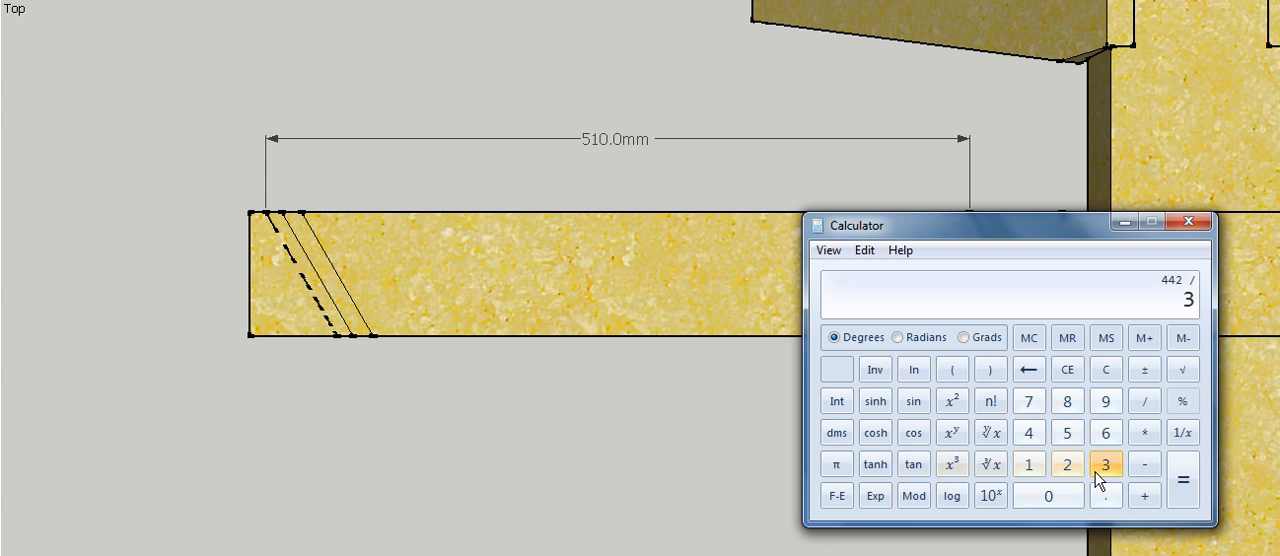
pyautogui.click(1183, 480)
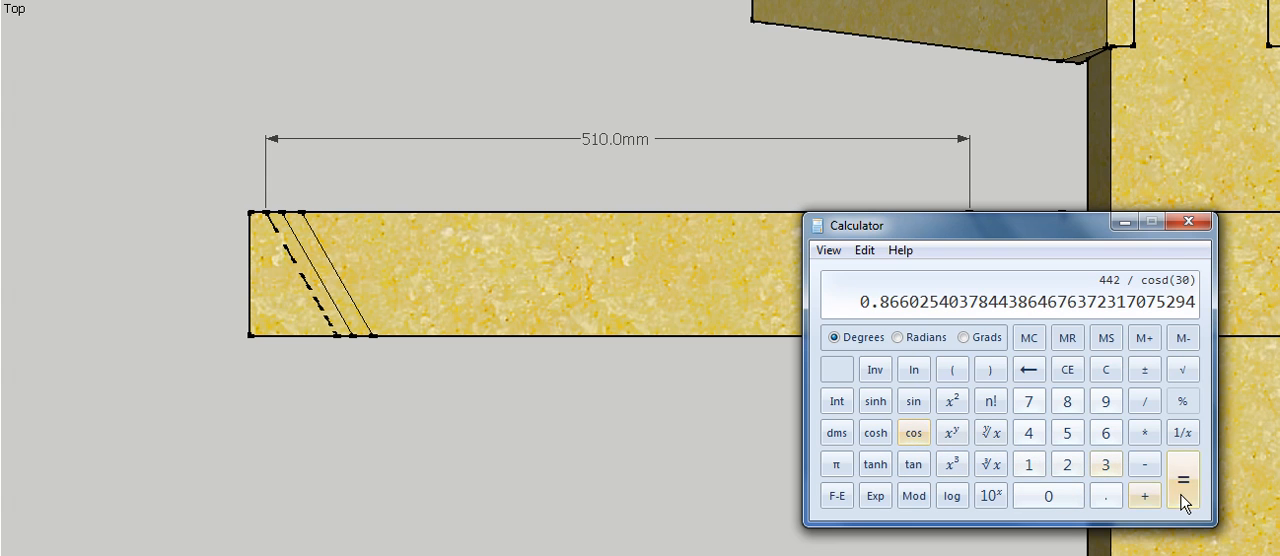
pyautogui.click(1183, 480)
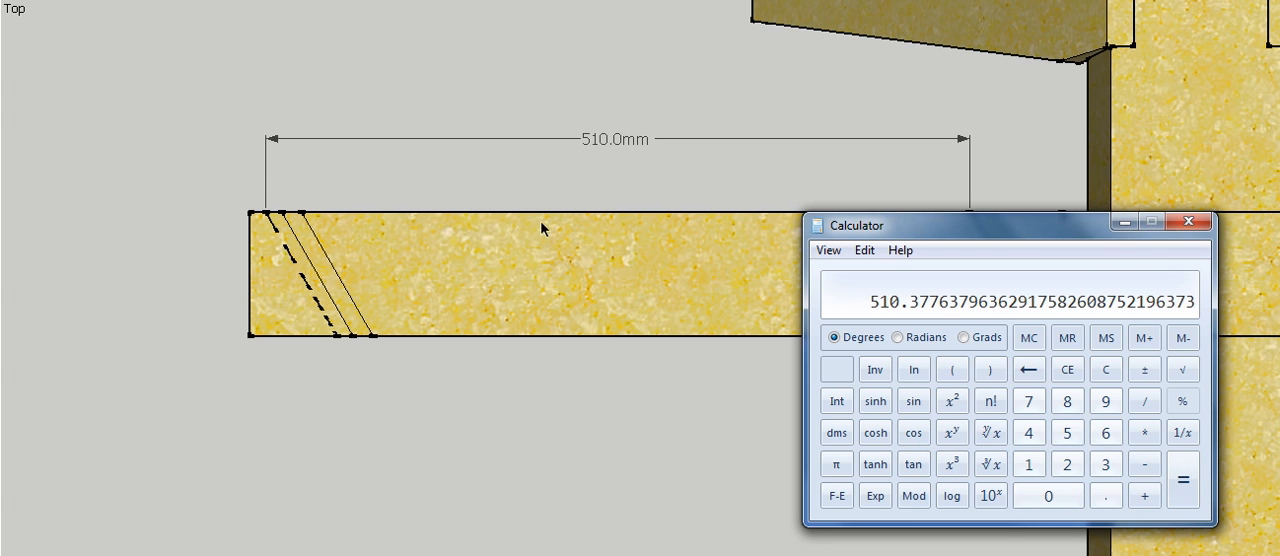
pyautogui.moveTo(598, 153)
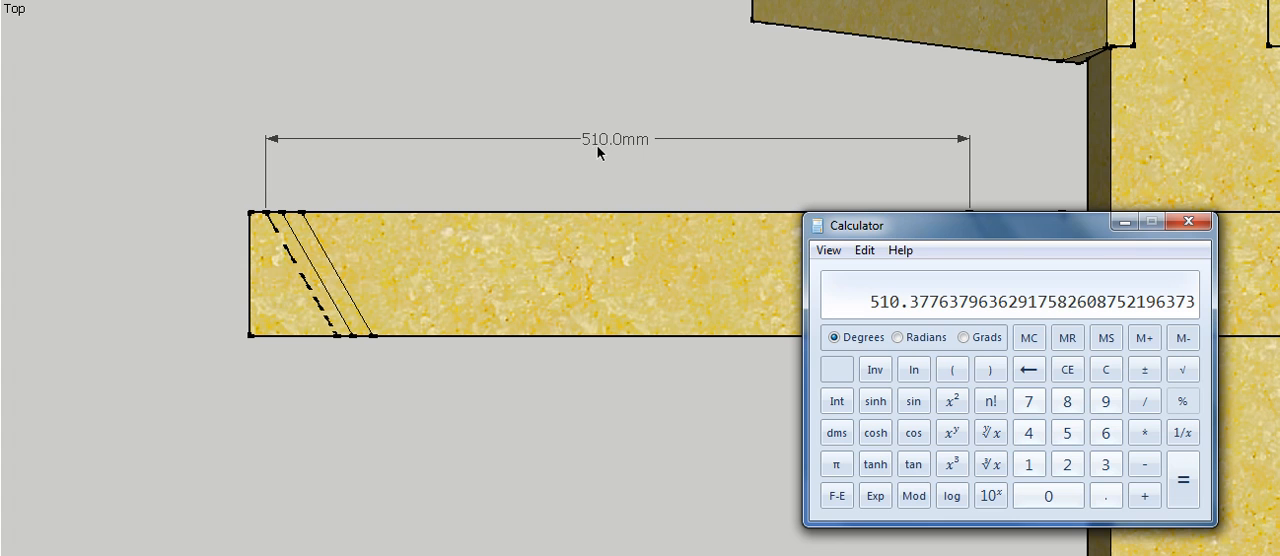
pyautogui.moveTo(810, 196)
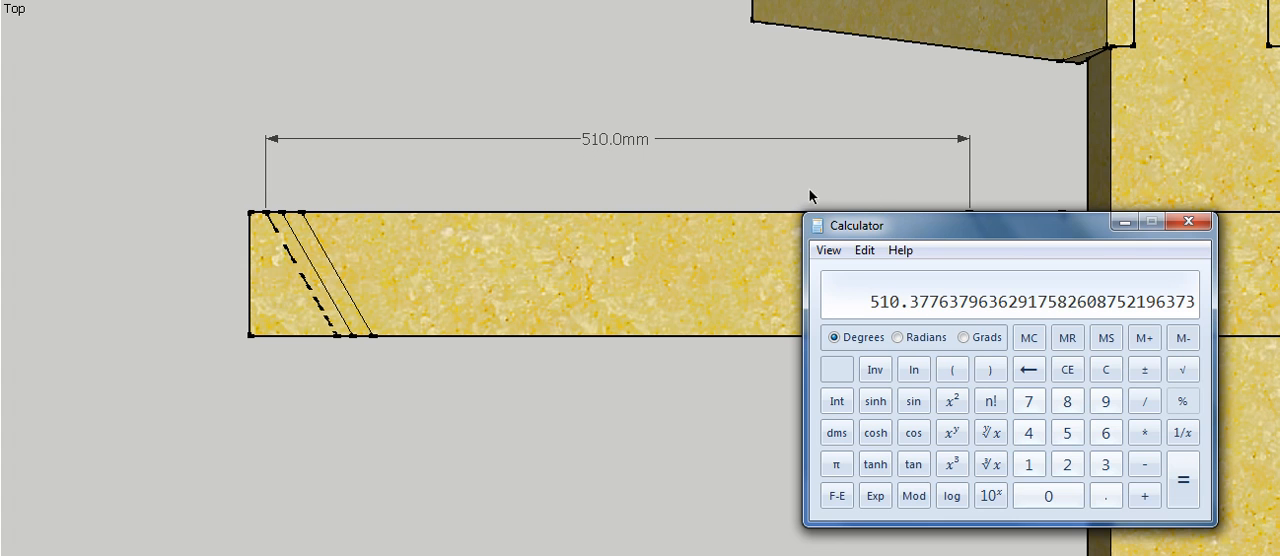
pyautogui.moveTo(562, 170)
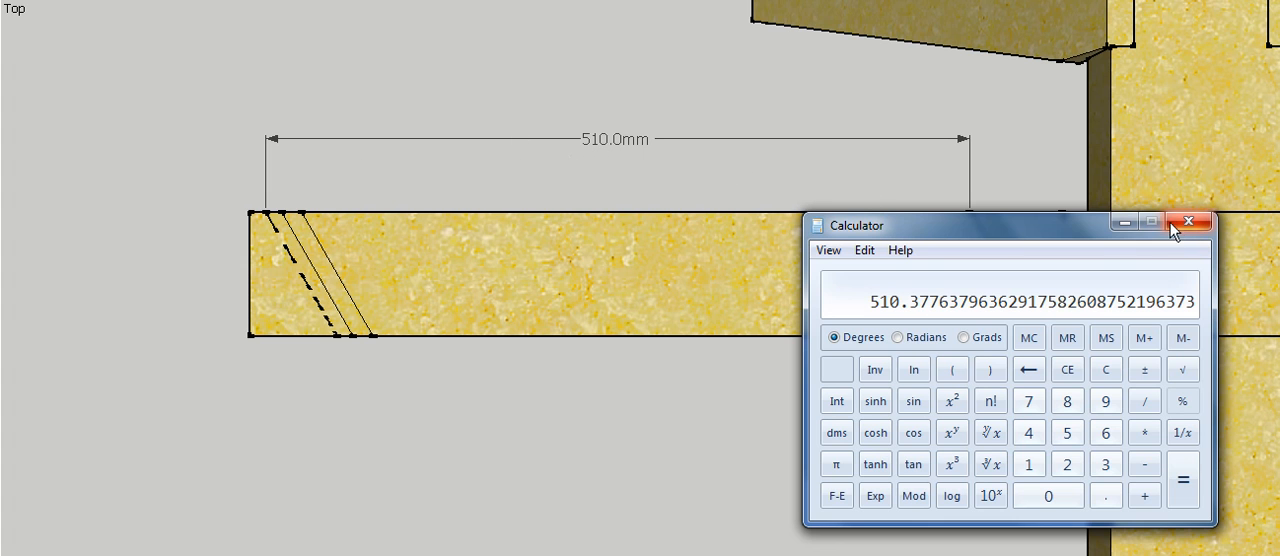
# Clear the 510.377 result and minimise the Calculator
pyautogui.click(1105, 369)
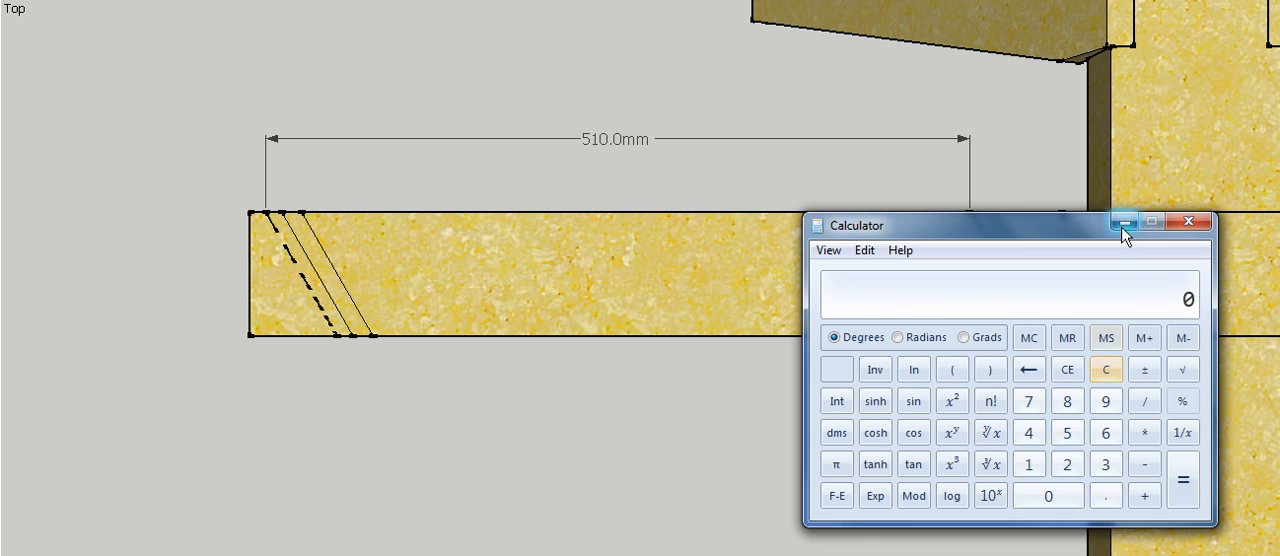
pyautogui.click(1124, 221)
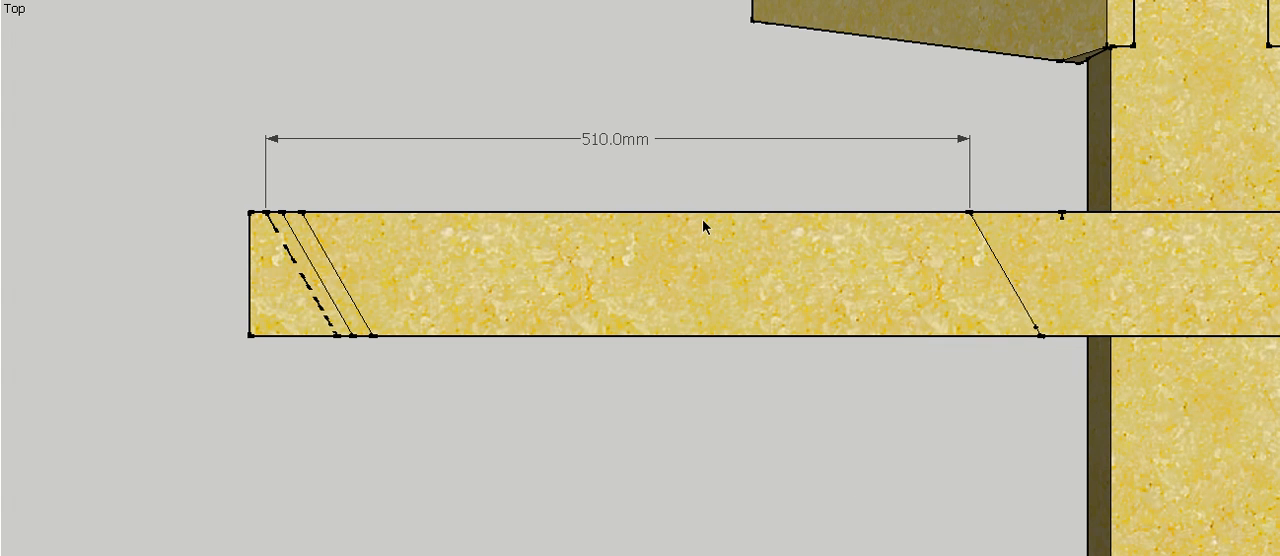
pyautogui.moveTo(382, 243)
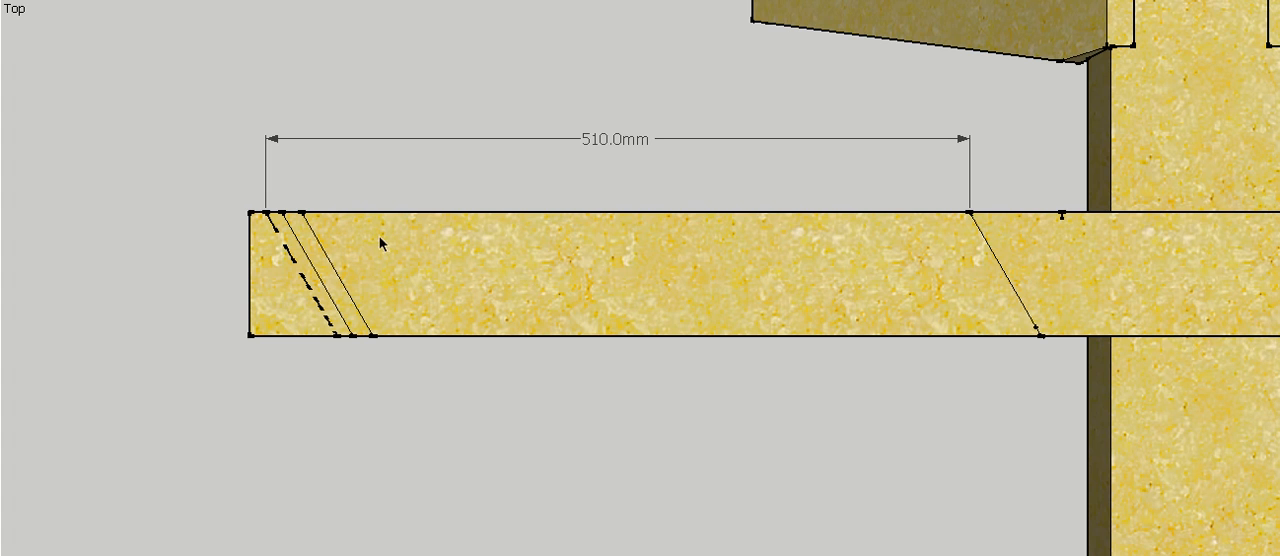
pyautogui.moveTo(836, 87)
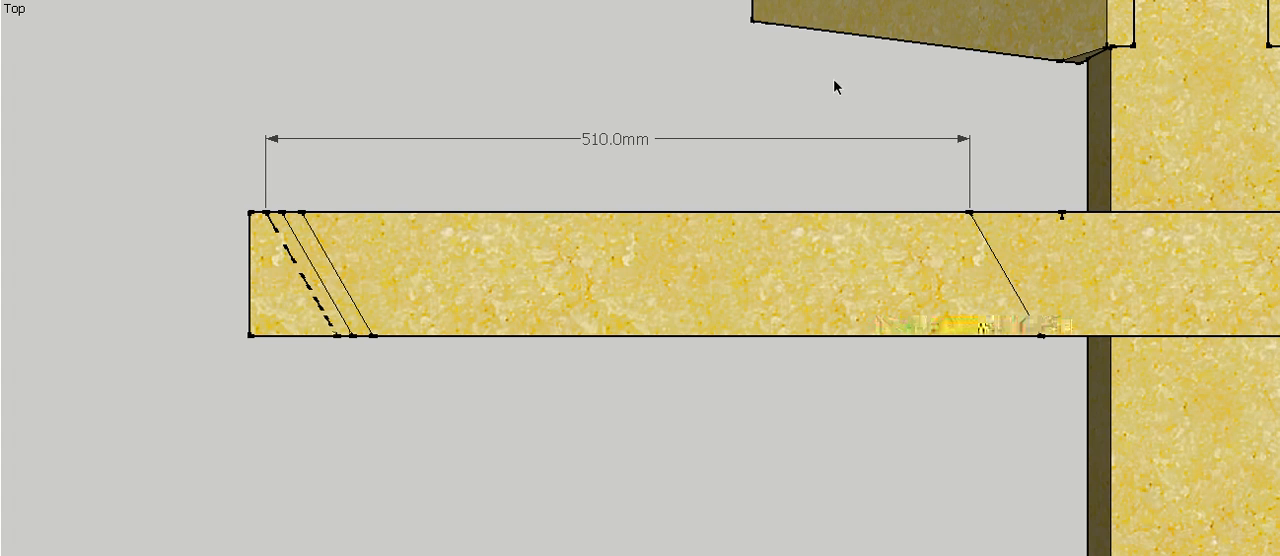
pyautogui.moveTo(1215, 3)
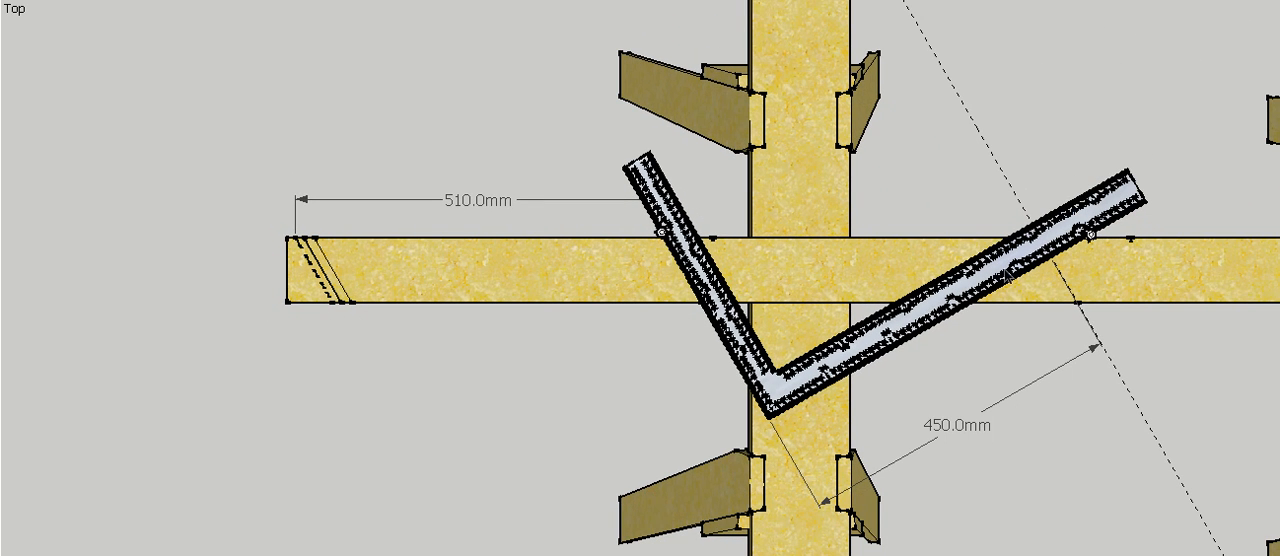
pyautogui.moveTo(942, 437)
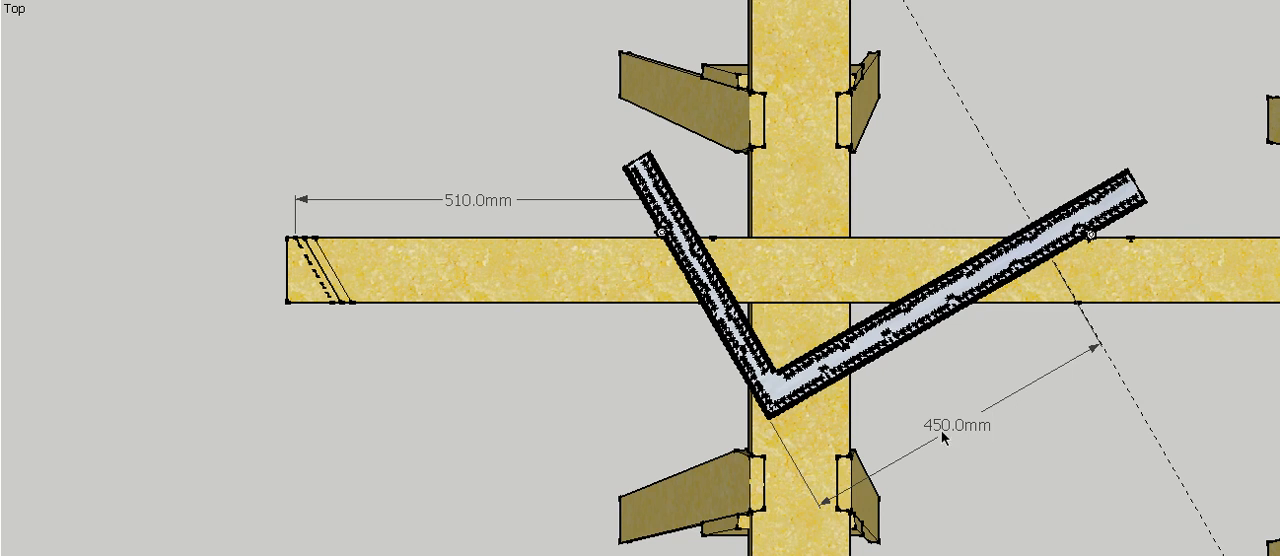
pyautogui.moveTo(910, 458)
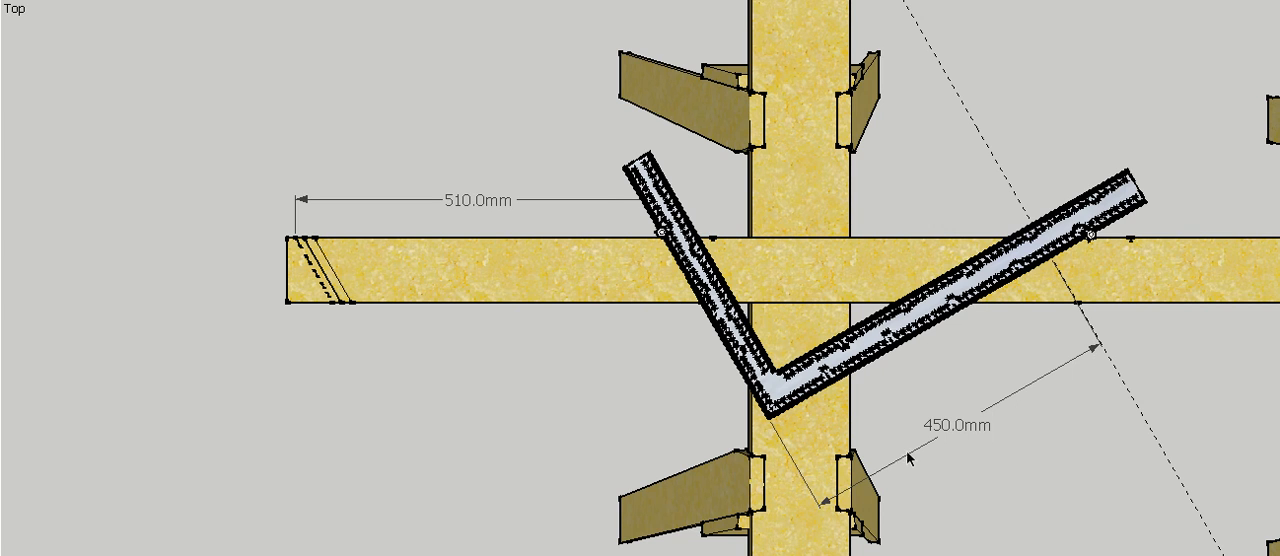
pyautogui.moveTo(973, 432)
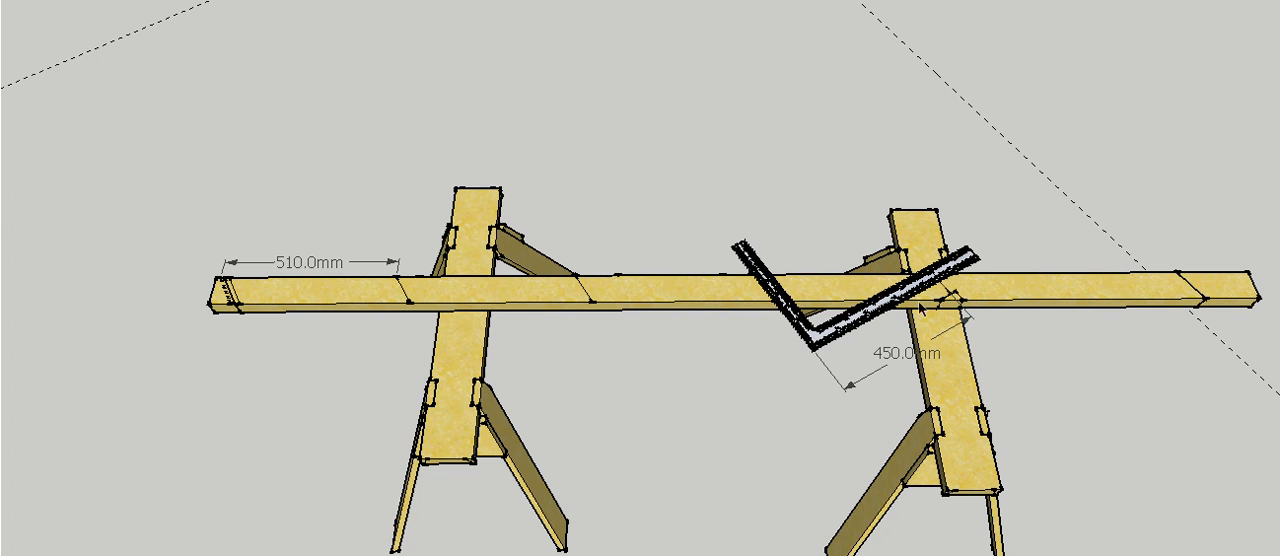
pyautogui.moveTo(1034, 349)
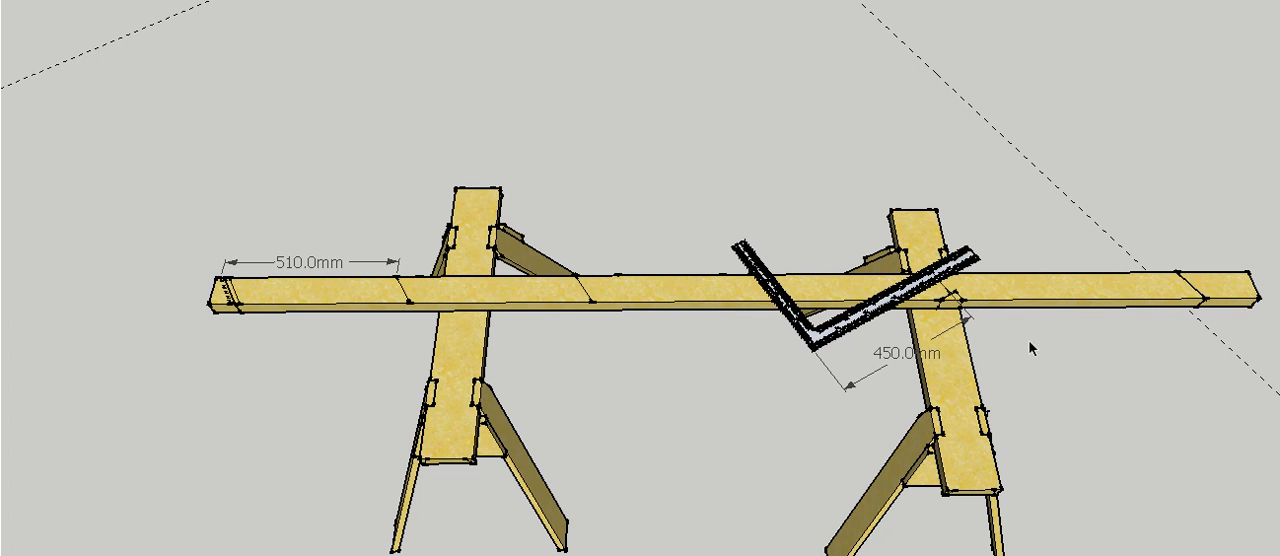
pyautogui.moveTo(983, 330)
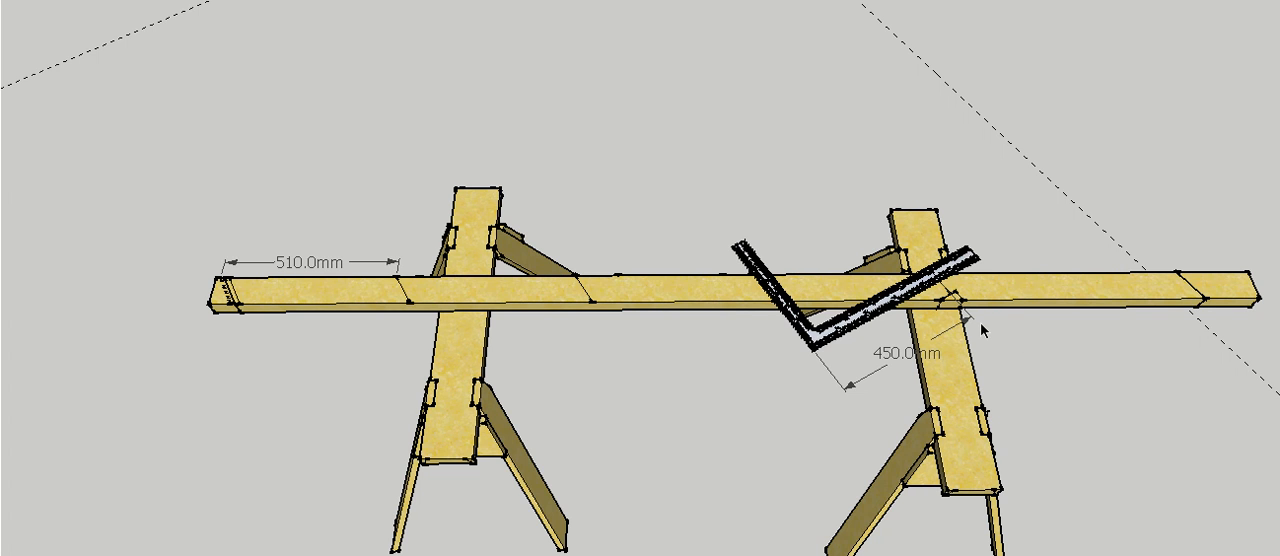
pyautogui.moveTo(983, 331)
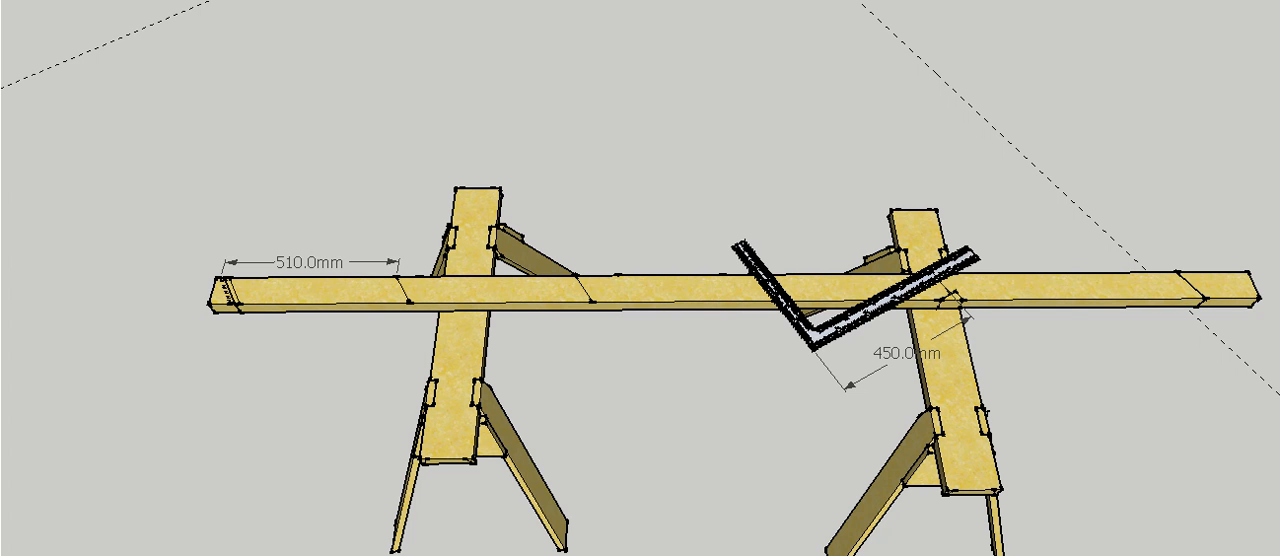
# Restore the Calculator over the trestle model from the taskbar
pyautogui.click(1028, 432)
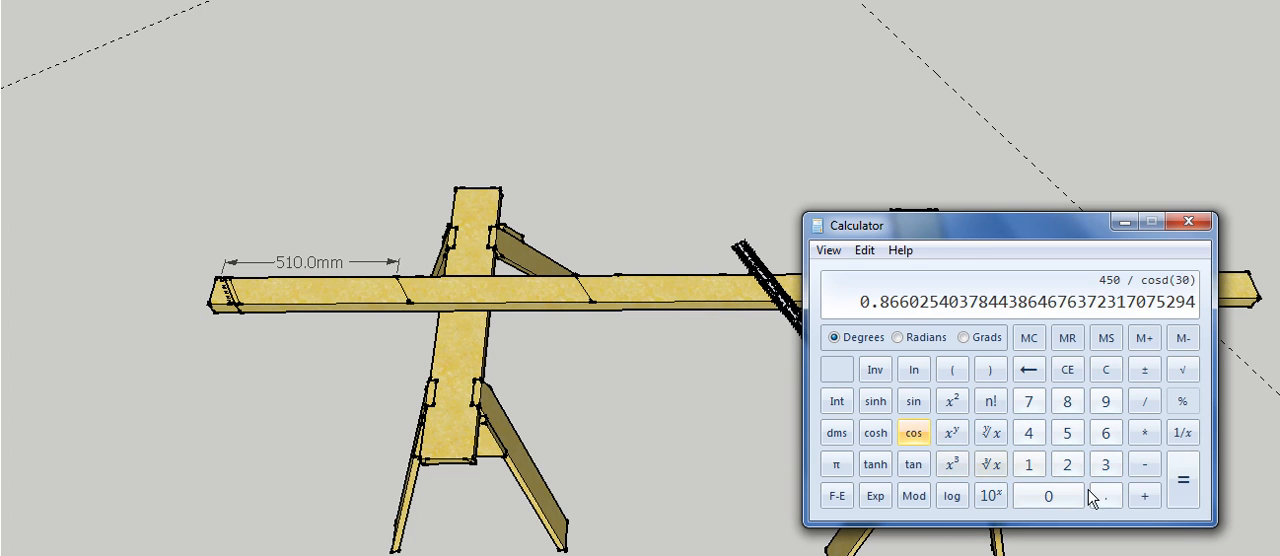
# Evaluate 450 / cos 30° to get 519.615 mm spacing, then clear
pyautogui.click(1183, 478)
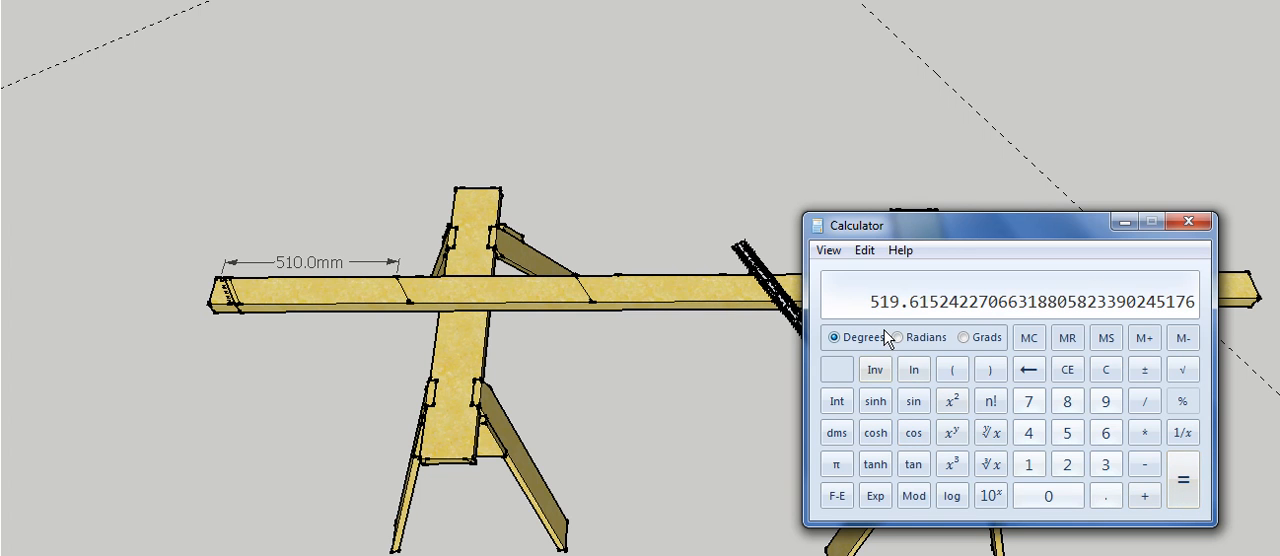
pyautogui.moveTo(882, 318)
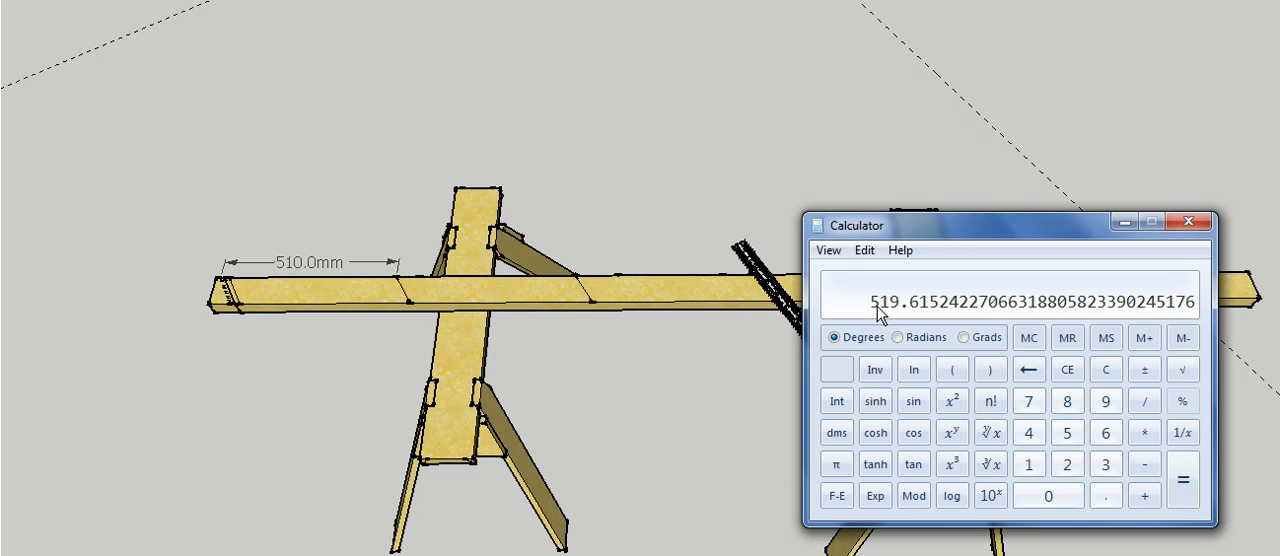
pyautogui.moveTo(1105, 369)
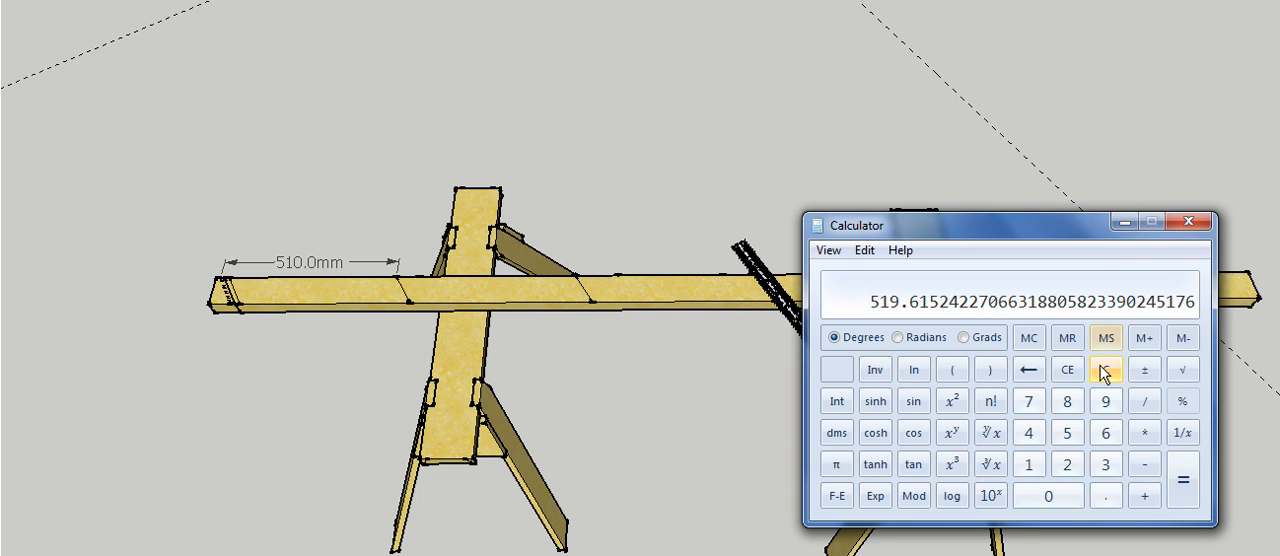
pyautogui.click(1189, 221)
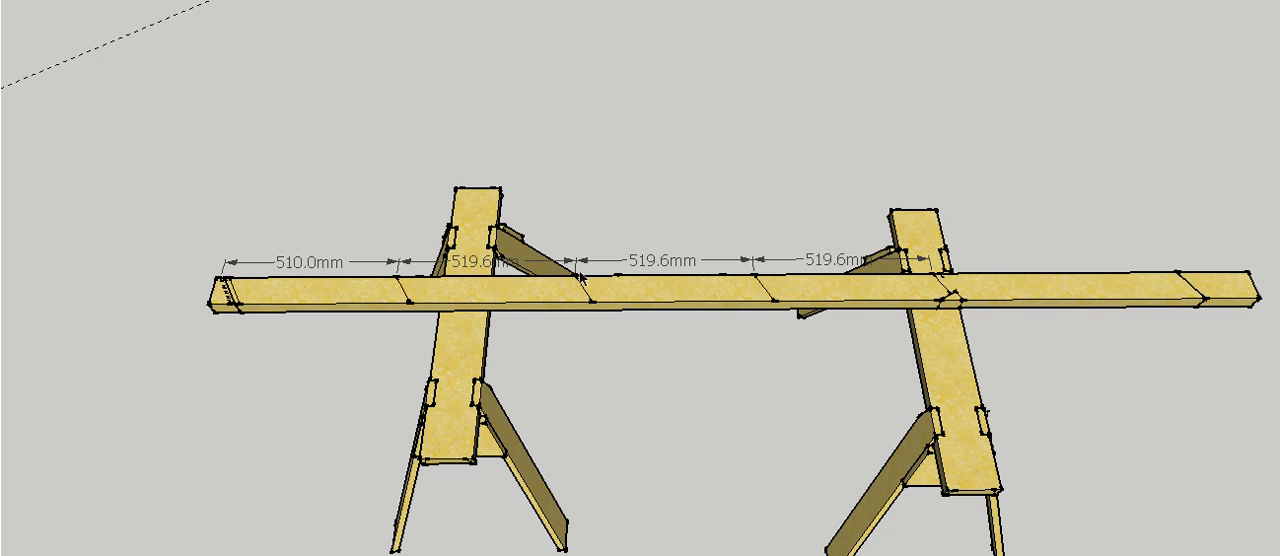
pyautogui.moveTo(1072, 5)
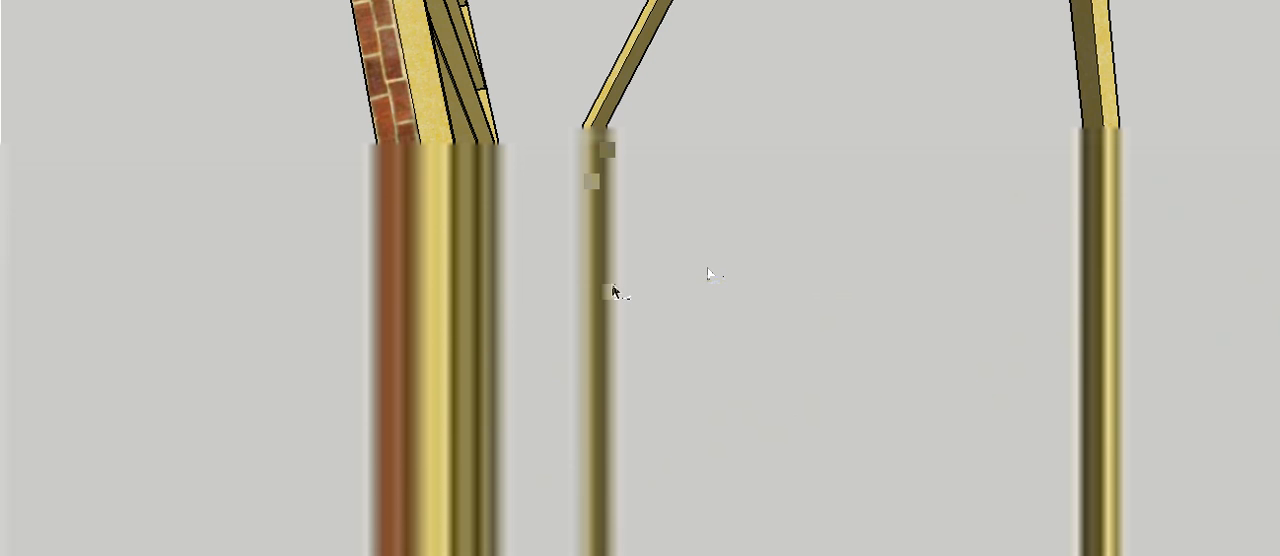
# Switch to the saved scene showing the rafter across both trestles from a wider angle
pyautogui.click(1189, 16)
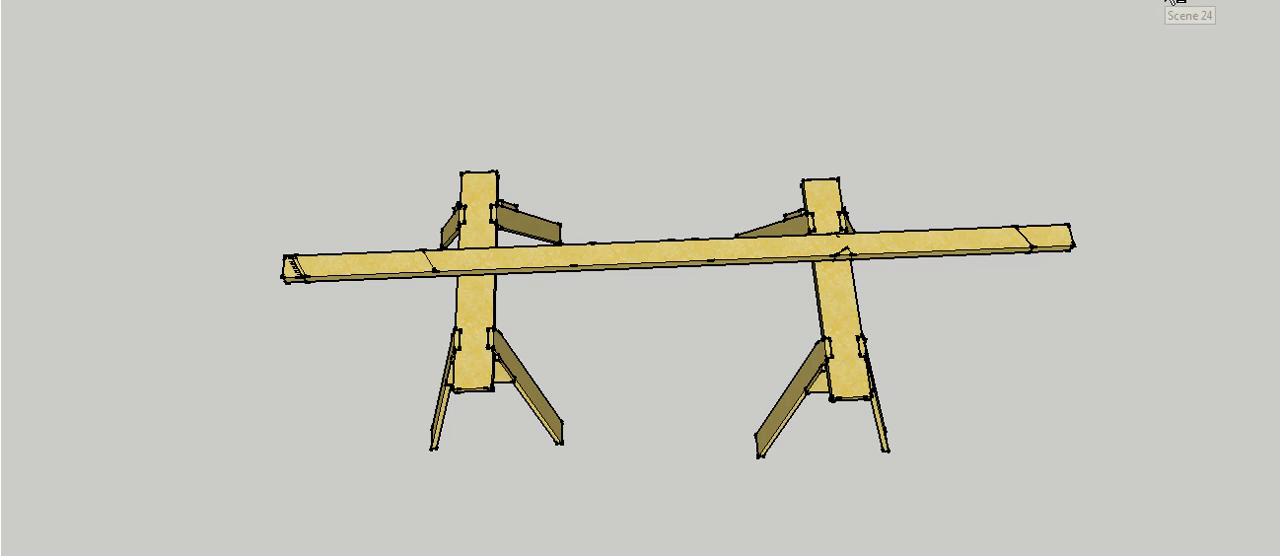
# Switch to Scene 24 with the unmarked rafter on the two trestles
pyautogui.click(1240, 15)
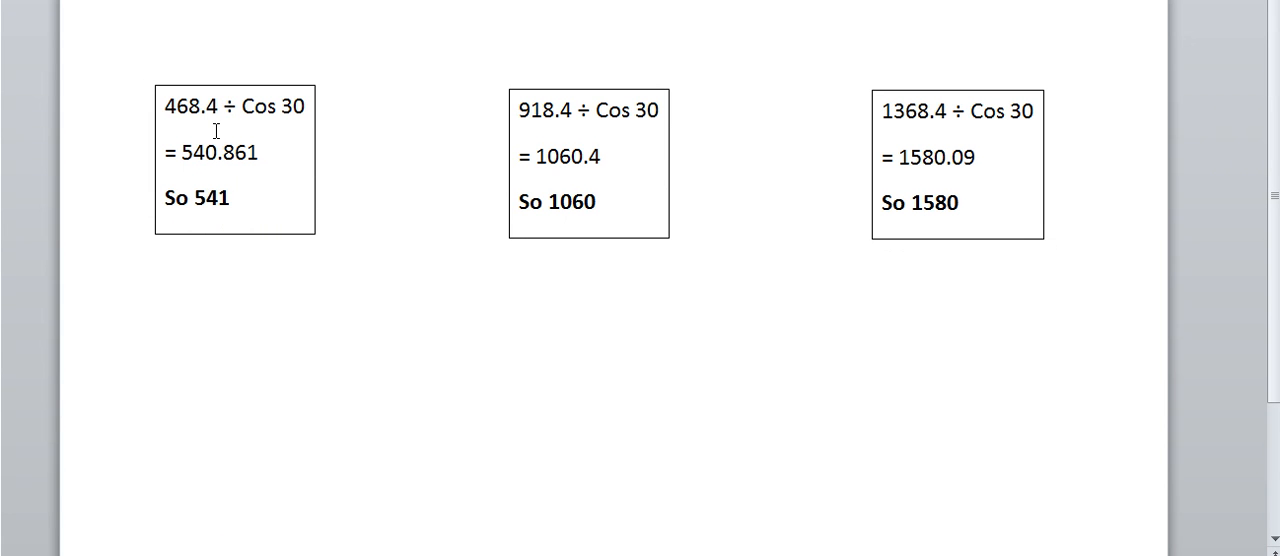
pyautogui.moveTo(200, 135)
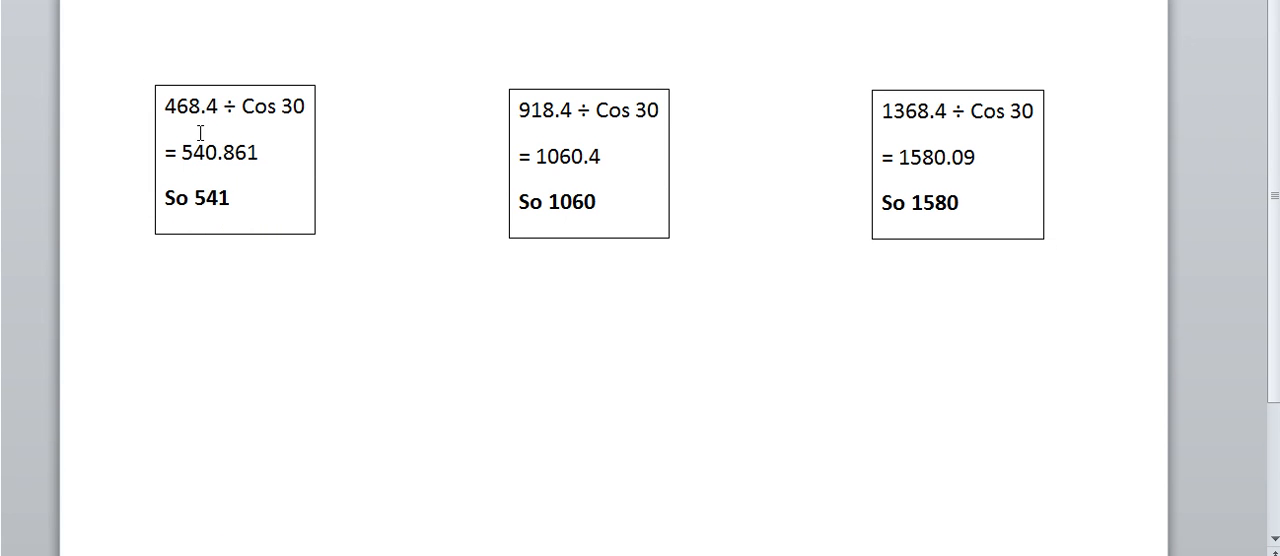
pyautogui.moveTo(153, 210)
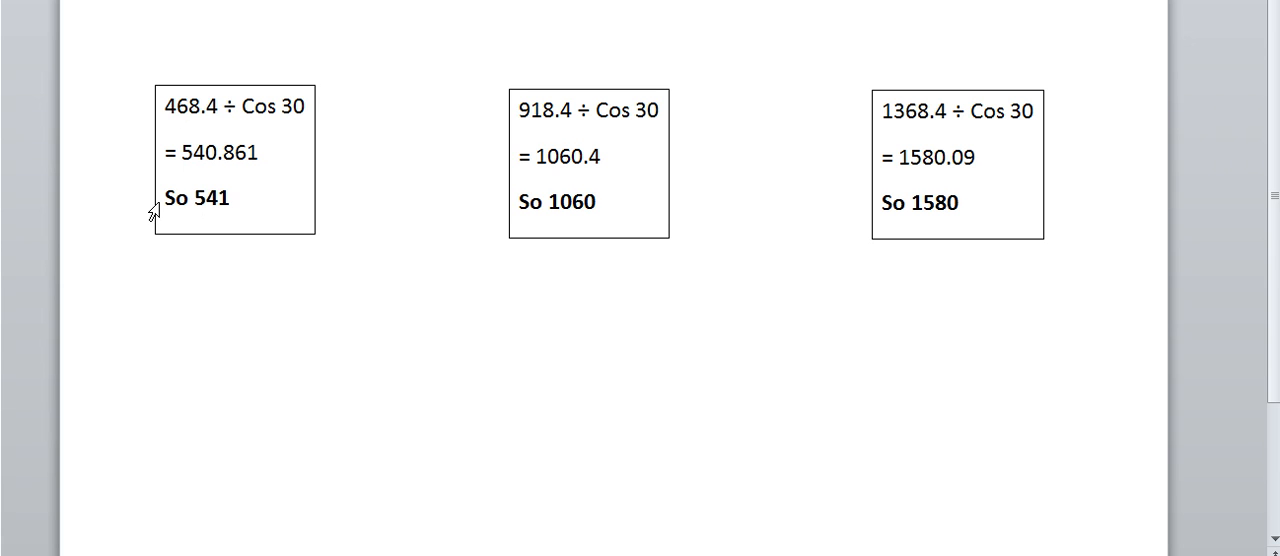
pyautogui.moveTo(980, 208)
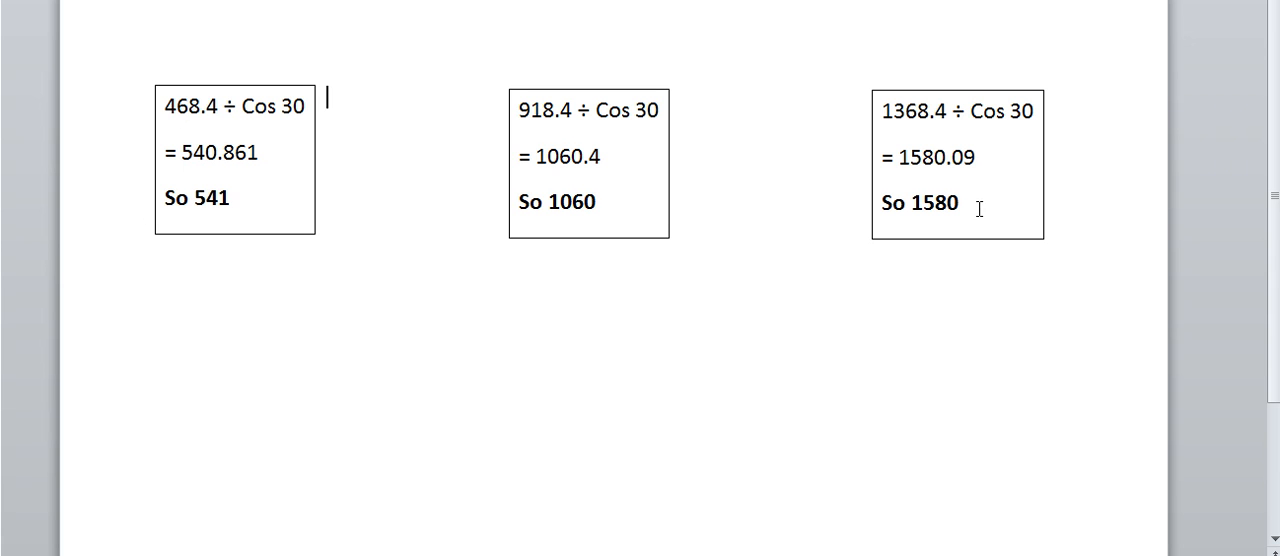
pyautogui.moveTo(680, 505)
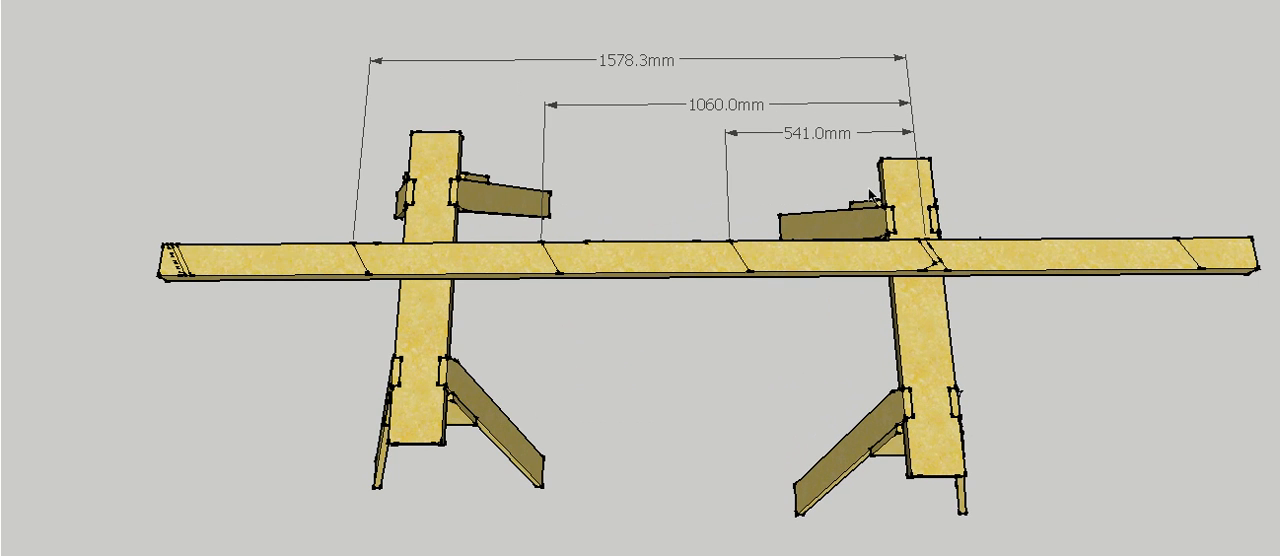
pyautogui.moveTo(700, 182)
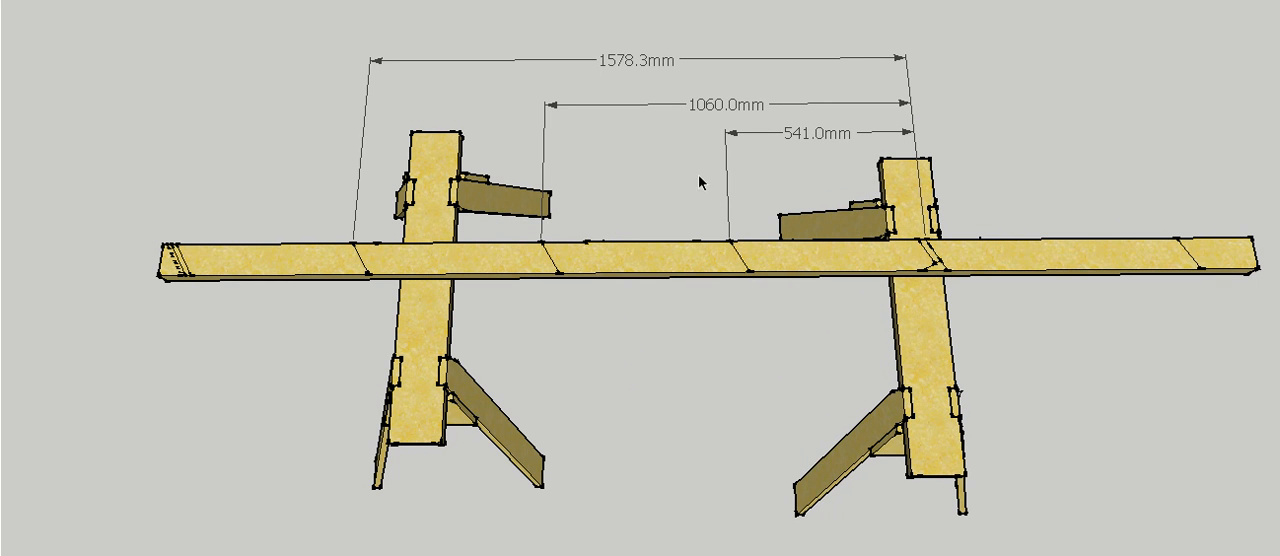
pyautogui.moveTo(323, 202)
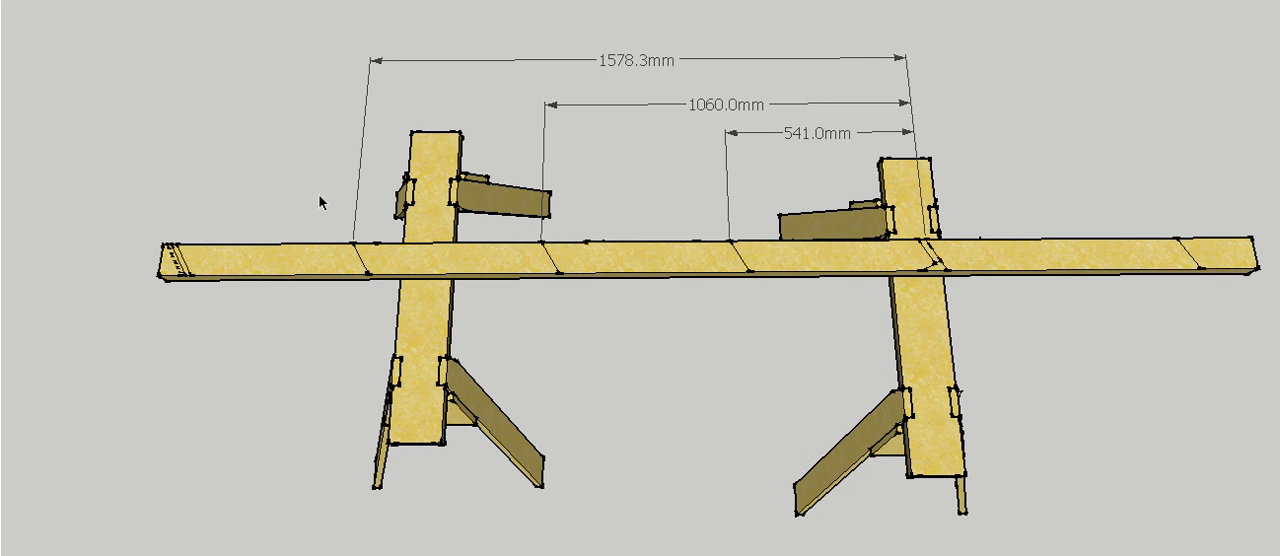